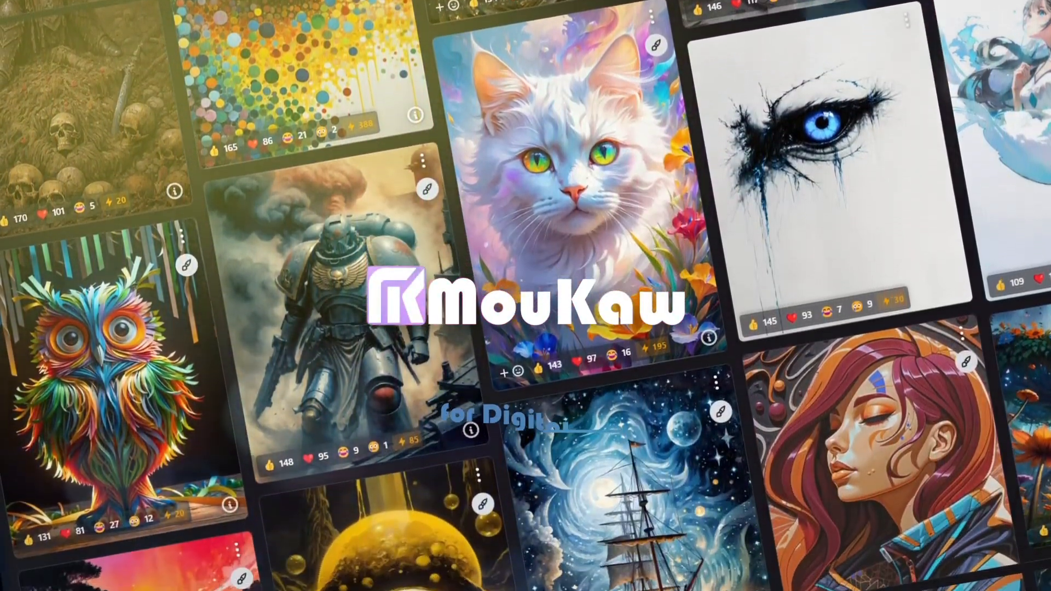
Step: Open github.com/kijai/ComfyUI-SUPIR from Edge's new tab page
{"action": "scroll", "scroll_direction": "down", "scroll_amount": 3}
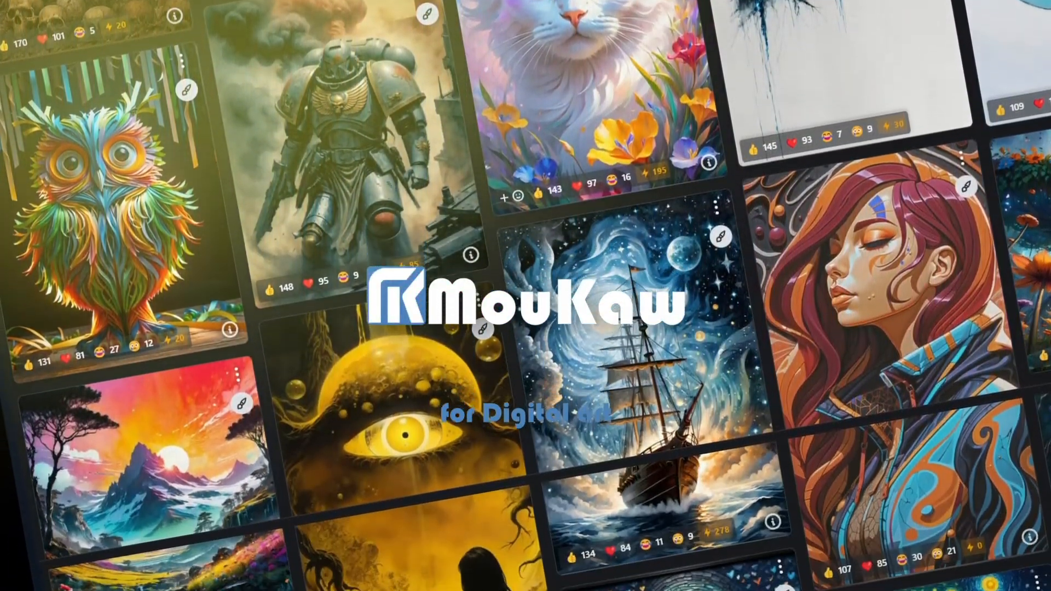
{"action": "scroll", "scroll_direction": "down", "scroll_amount": 3}
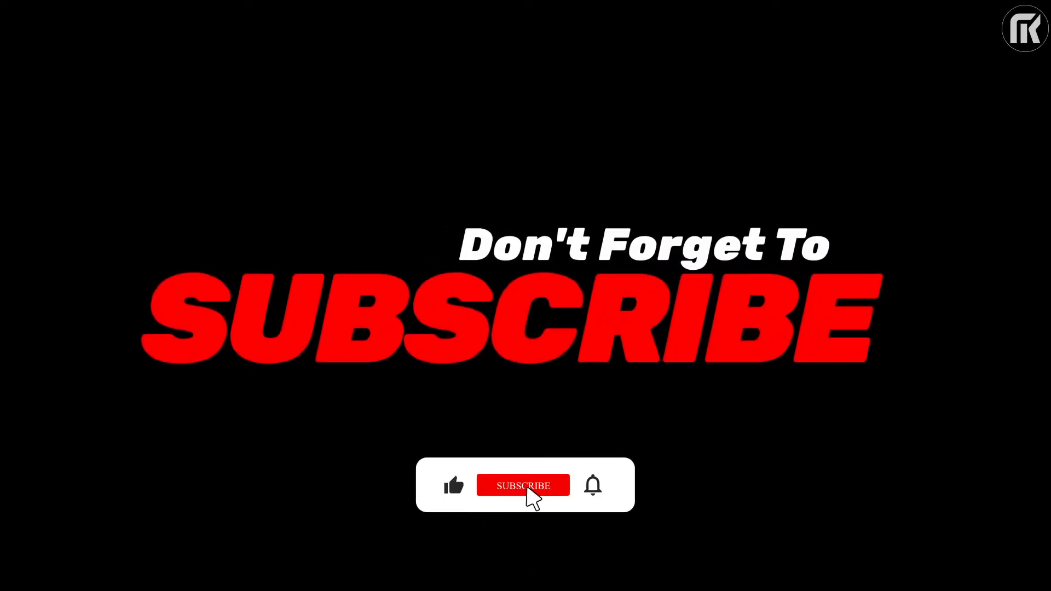
{"action": "left_click", "coordinate": [523, 485]}
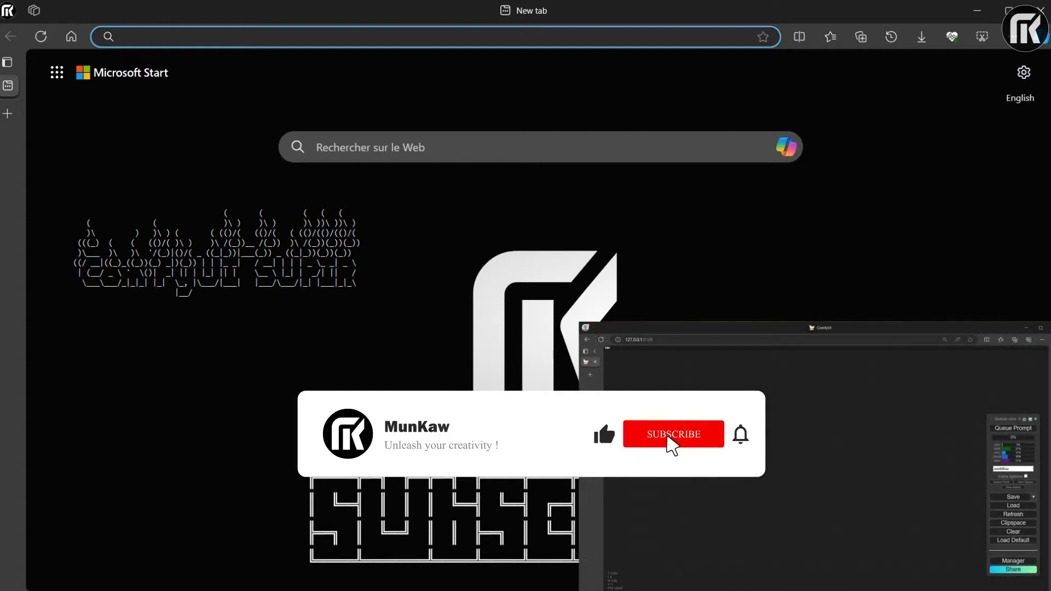
{"action": "left_click", "coordinate": [672, 434]}
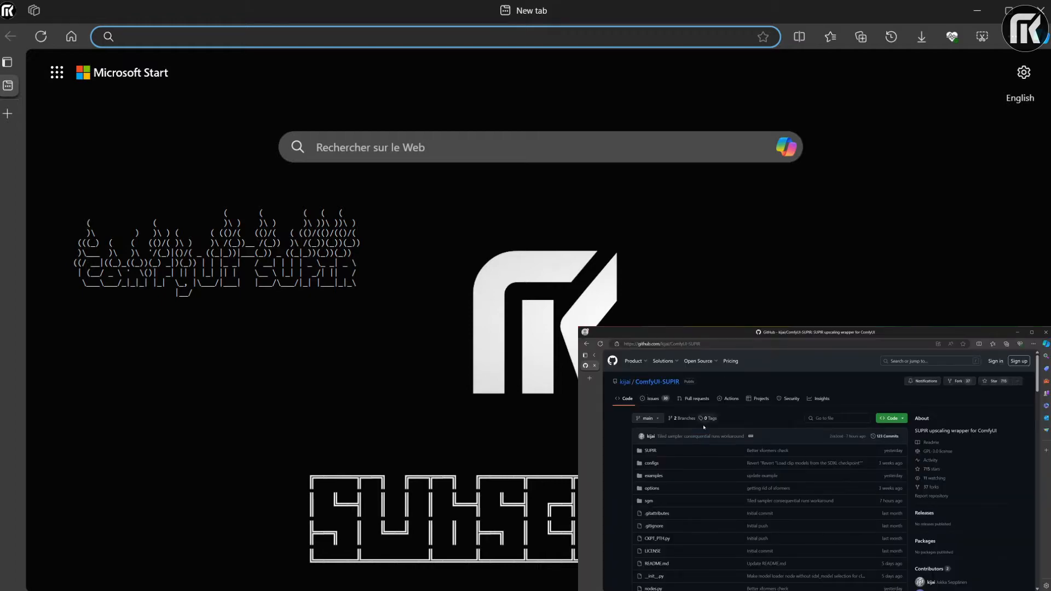
Step: Scroll through the README's Installing section and demo video
{"action": "scroll", "scroll_direction": "down", "scroll_amount": 3}
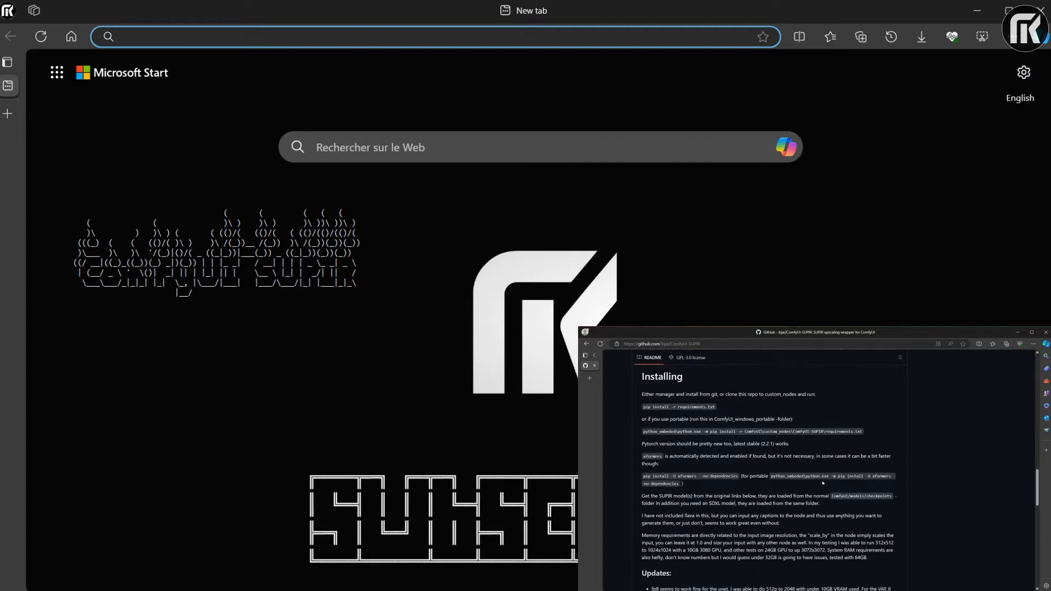
{"action": "scroll", "scroll_direction": "down", "scroll_amount": 3}
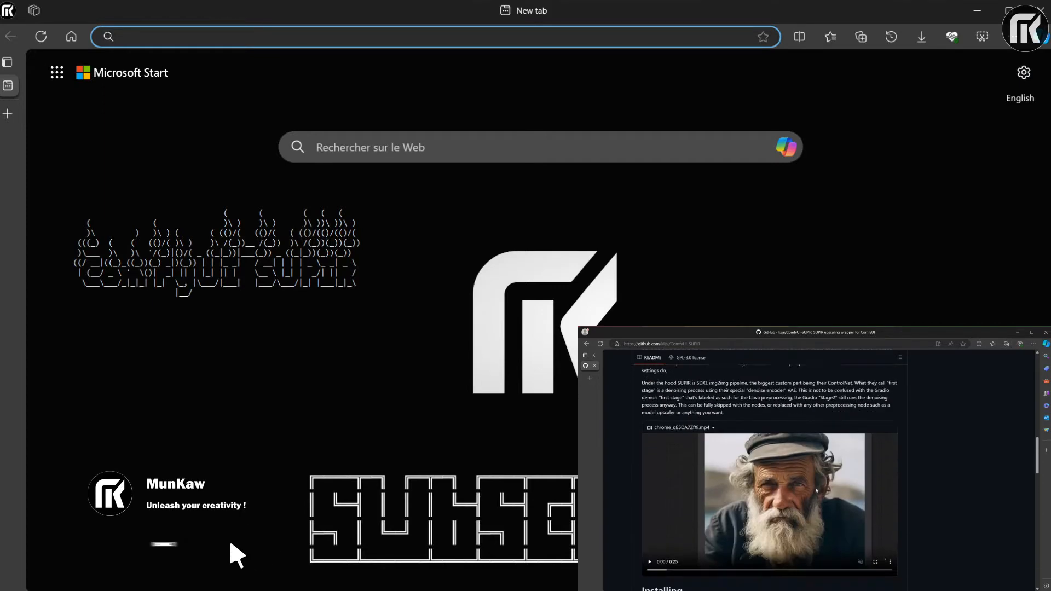
{"action": "scroll", "scroll_direction": "up", "scroll_amount": 3}
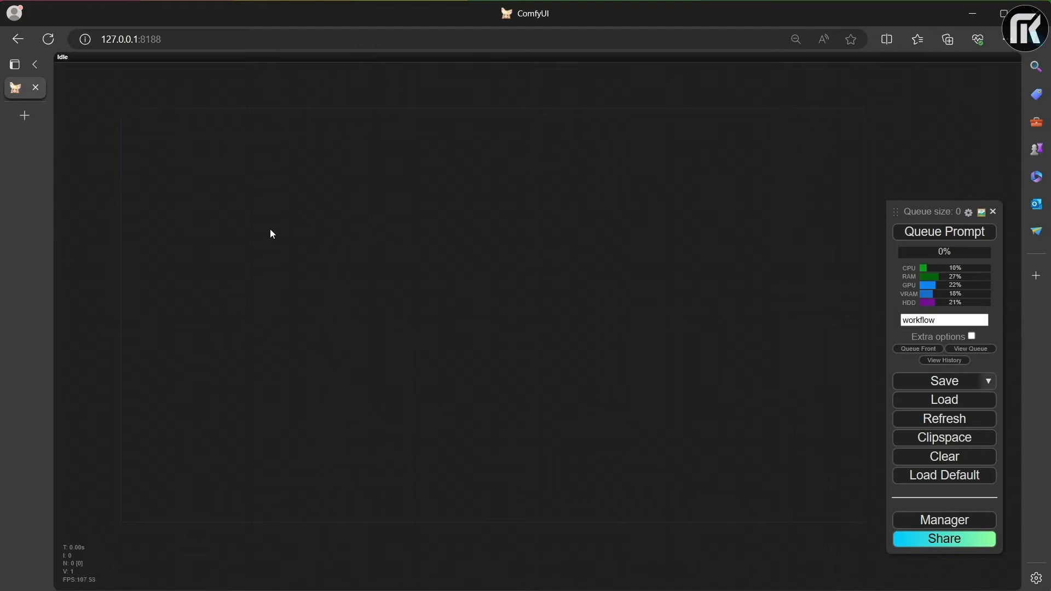
Step: Add SUPIR Model Loader at the upper left and a SUPIR First Stage (Denoiser) node
{"action": "right_click", "coordinate": [272, 234]}
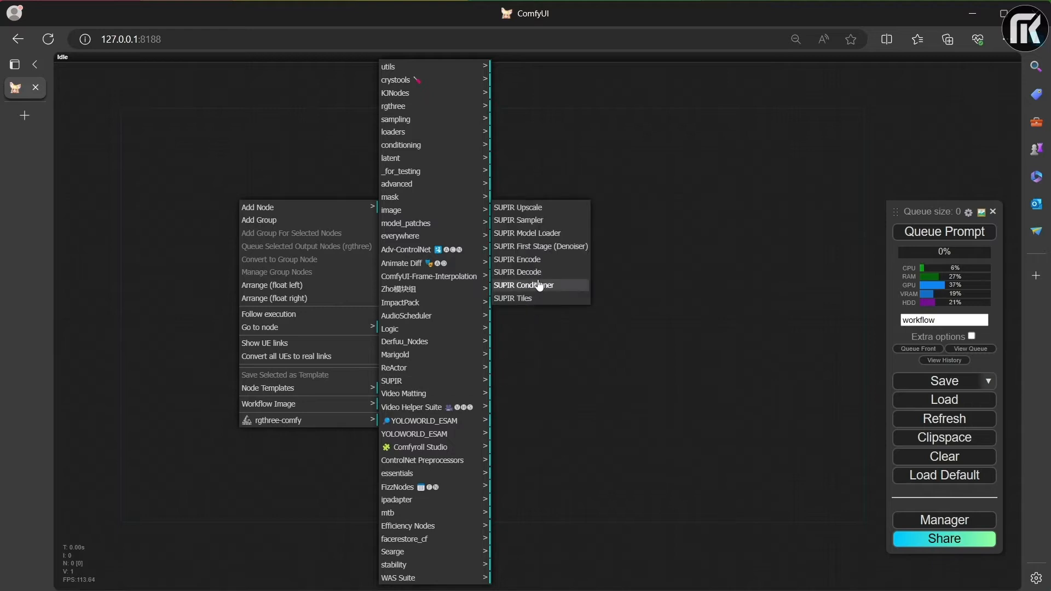
{"action": "left_click", "coordinate": [527, 233]}
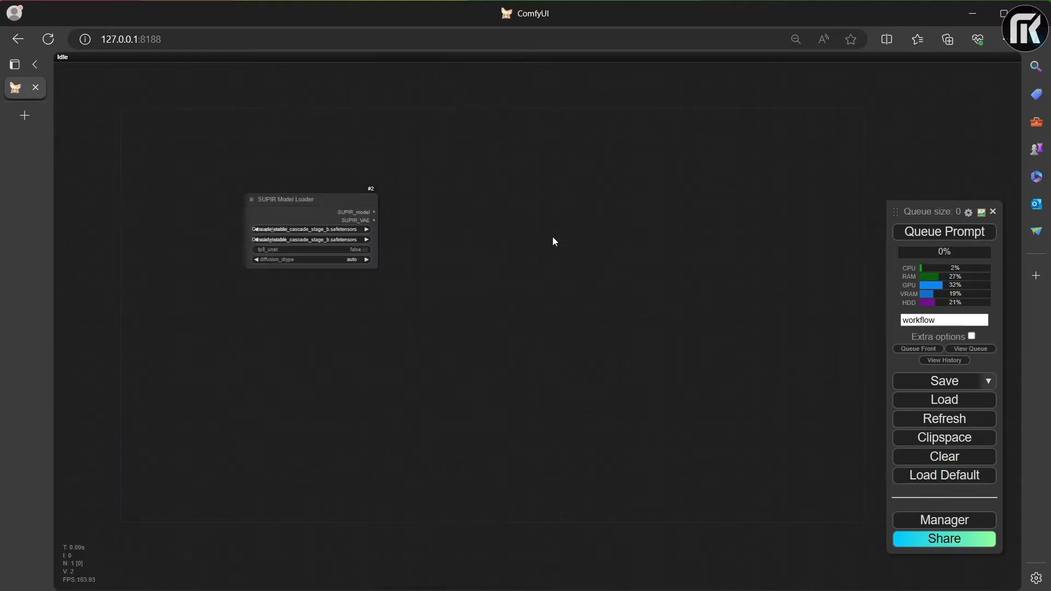
{"action": "left_click_drag", "start_coordinate": [311, 200], "coordinate": [285, 189]}
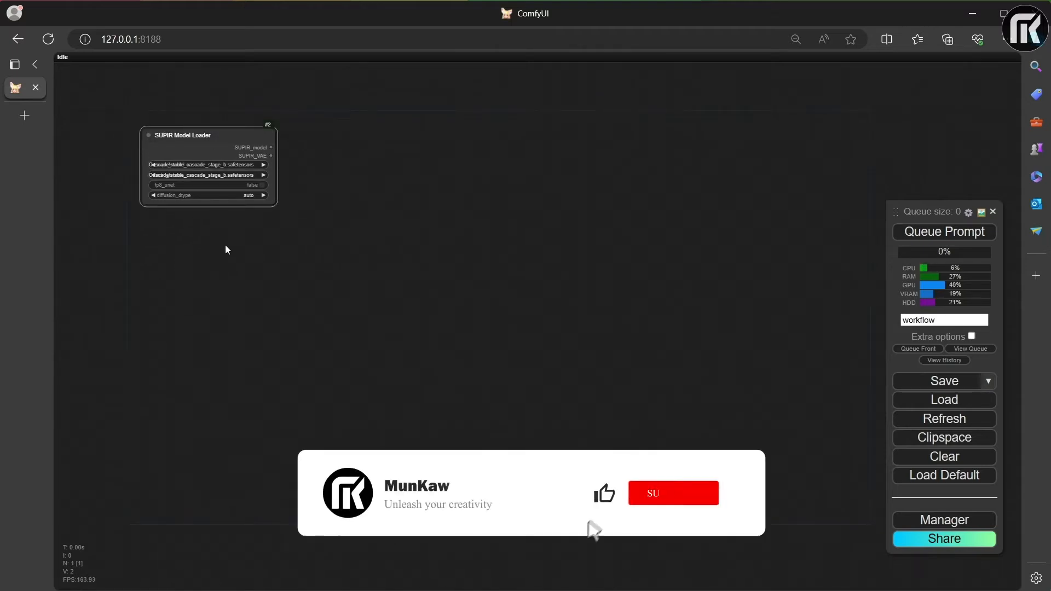
{"action": "right_click", "coordinate": [226, 249]}
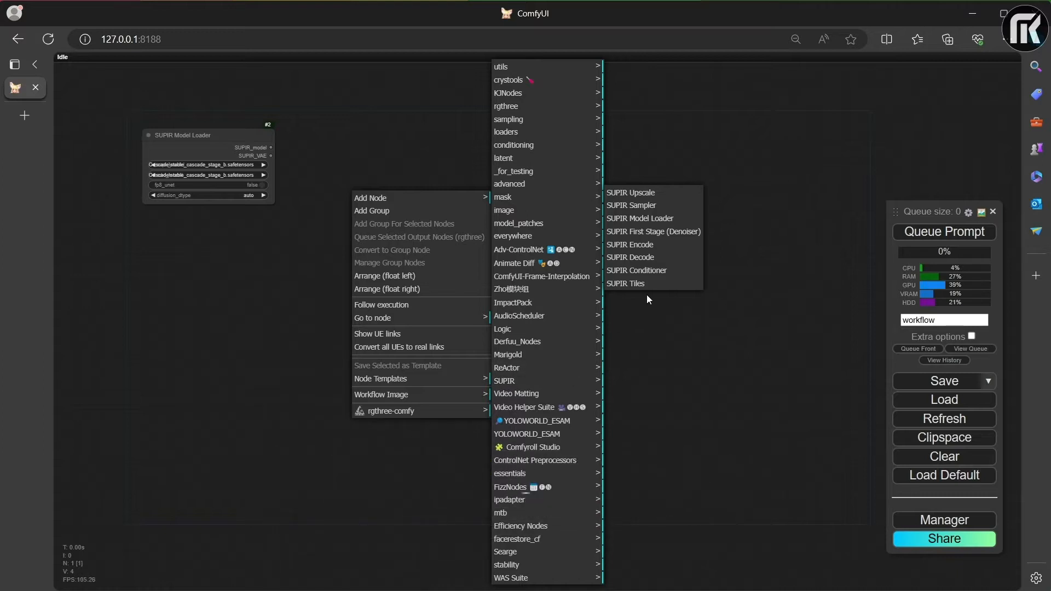
{"action": "left_click", "coordinate": [651, 231]}
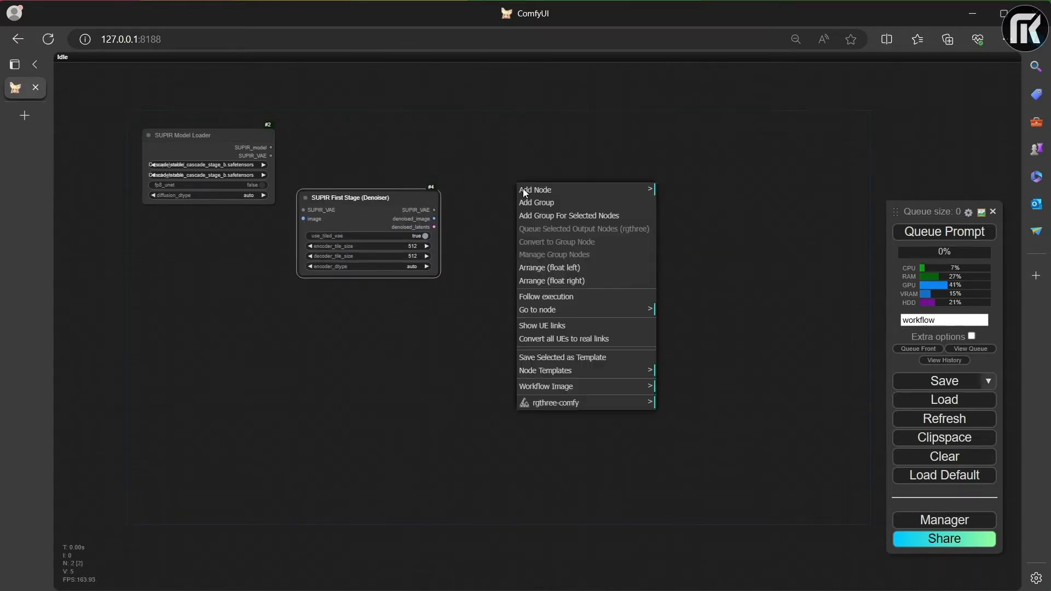
Step: Add the SUPIR Encode, Conditioner and Sampler nodes
{"action": "left_click", "coordinate": [535, 190]}
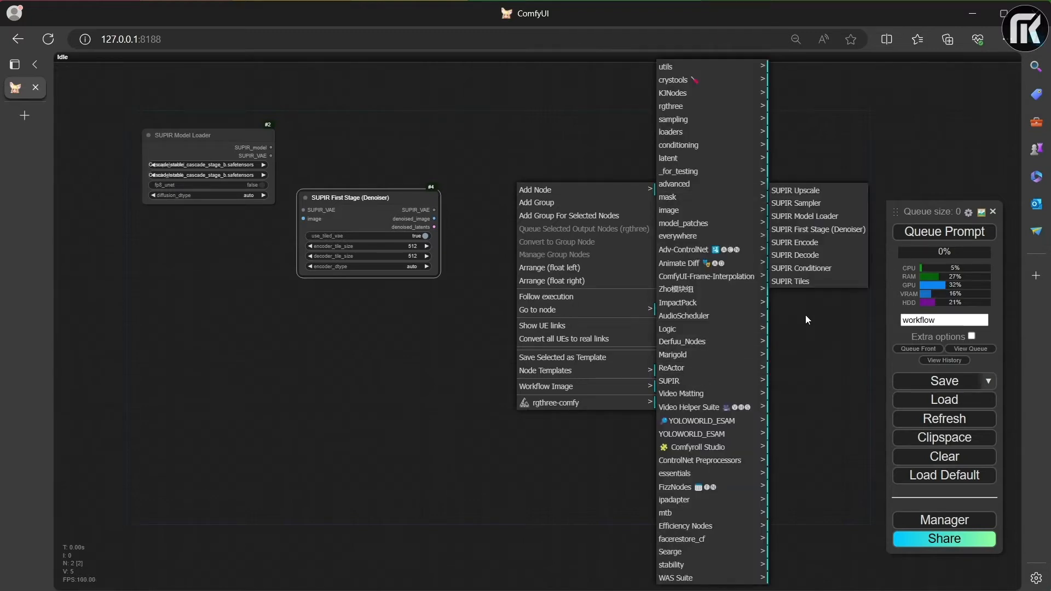
{"action": "mouse_move", "coordinate": [795, 242]}
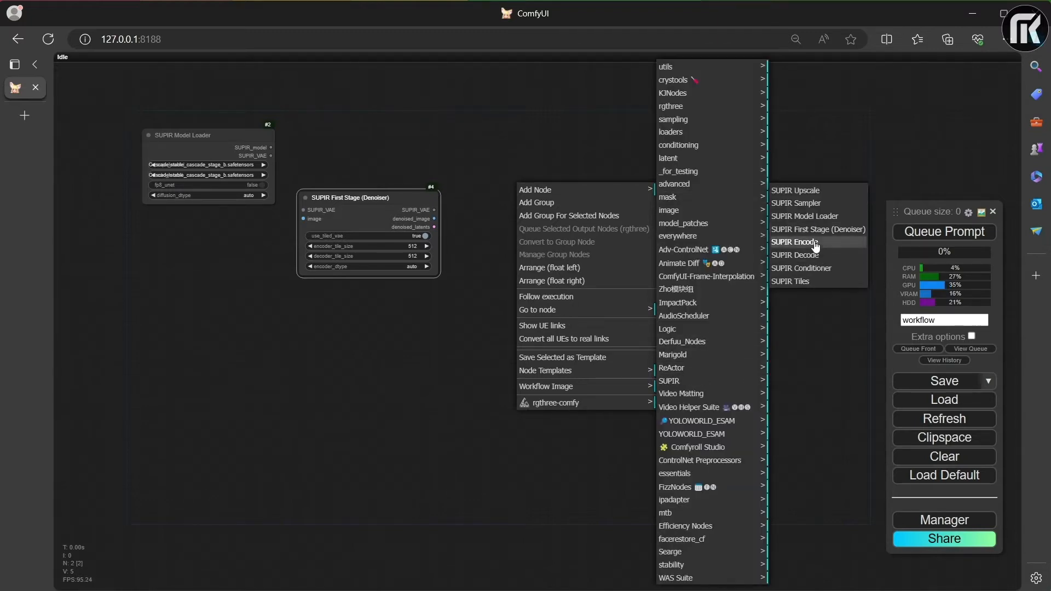
{"action": "left_click", "coordinate": [796, 242]}
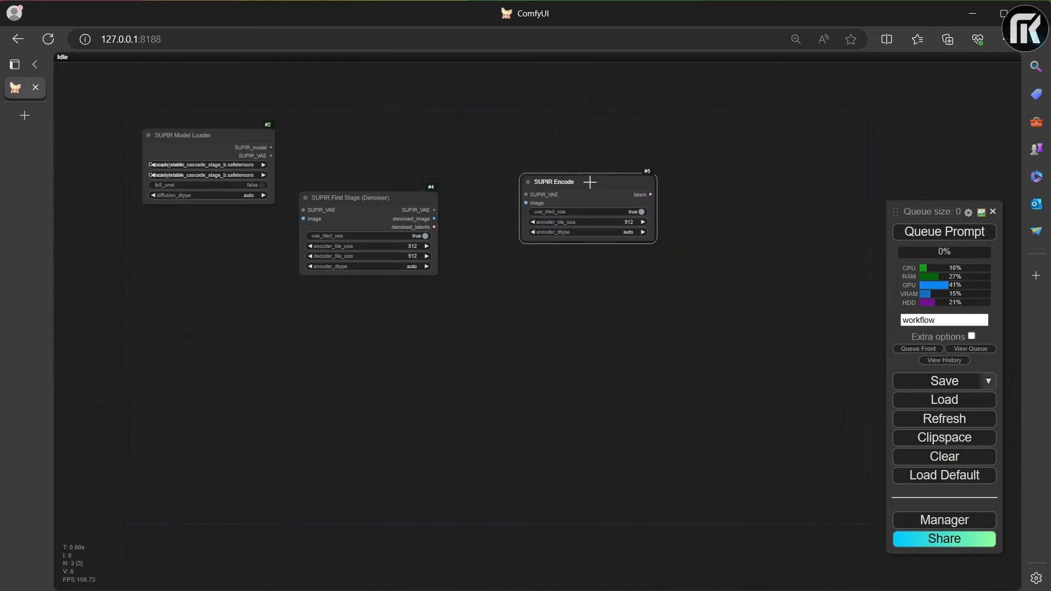
{"action": "right_click", "coordinate": [497, 300]}
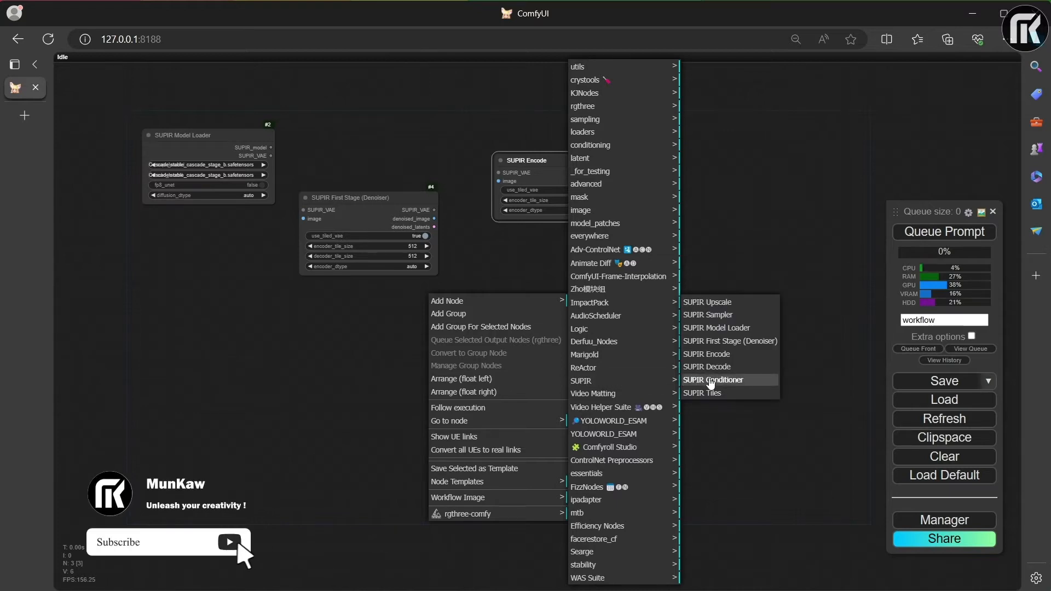
{"action": "left_click", "coordinate": [713, 380]}
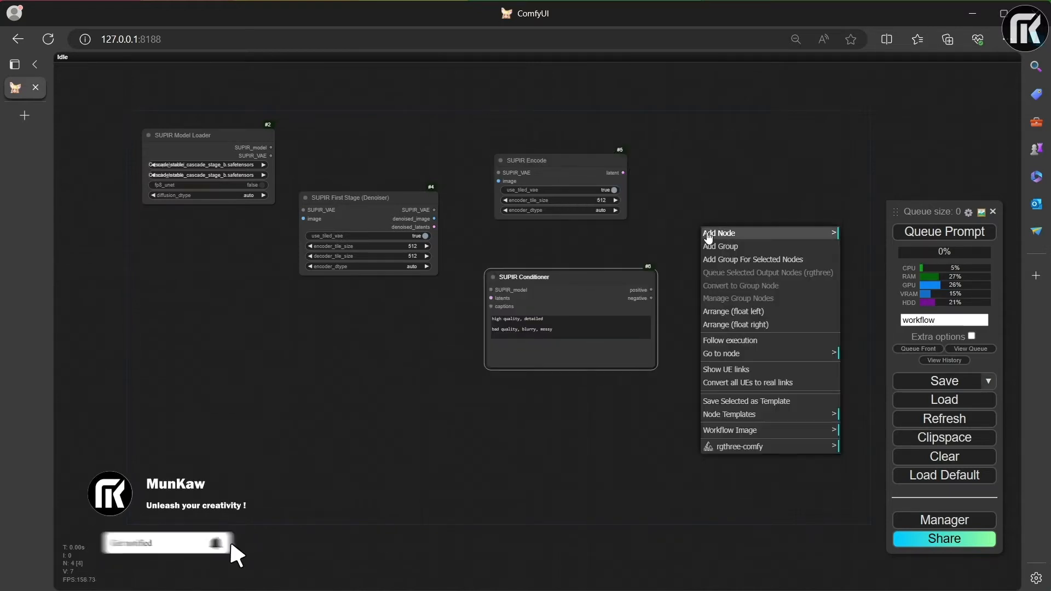
{"action": "left_click", "coordinate": [719, 232]}
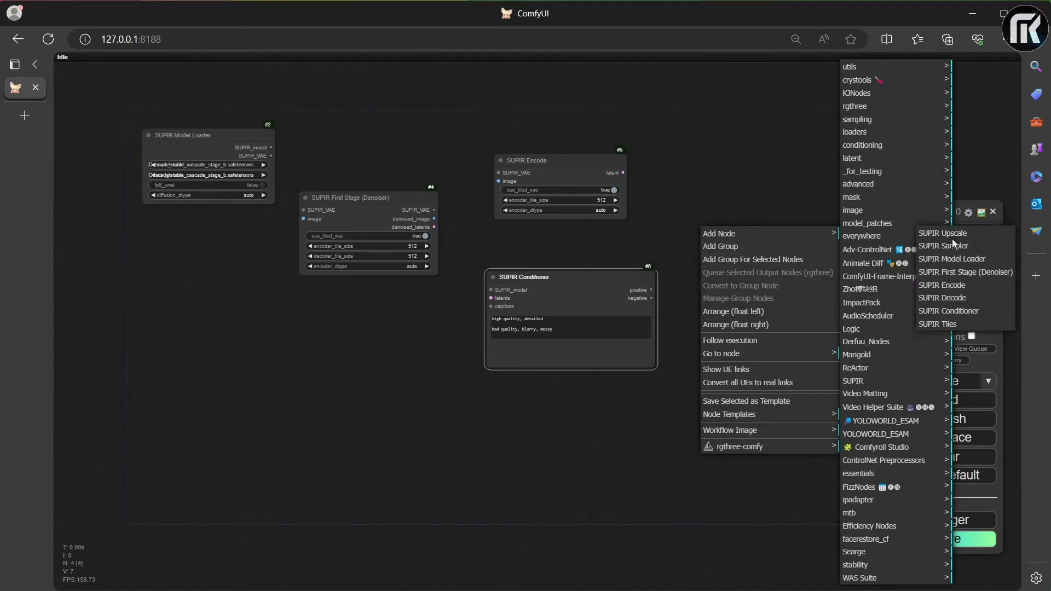
{"action": "left_click", "coordinate": [945, 245]}
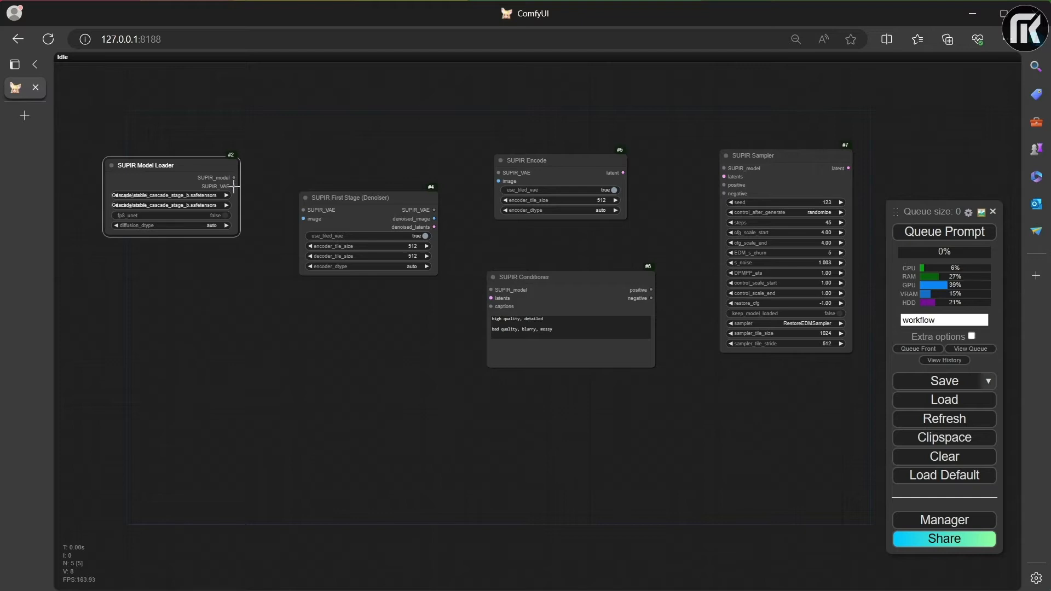
Step: Link SUPIR_model, SUPIR_VAE, denoised image/latents and positive/negative conditioning into the sampler chain
{"action": "left_click_drag", "start_coordinate": [233, 186], "coordinate": [261, 200]}
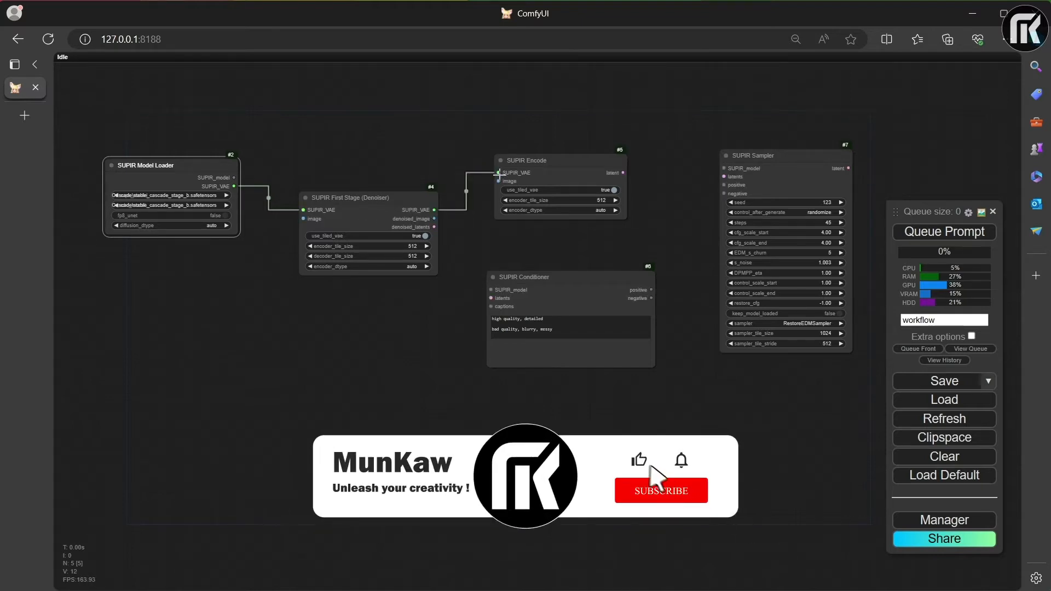
{"action": "left_click", "coordinate": [660, 490]}
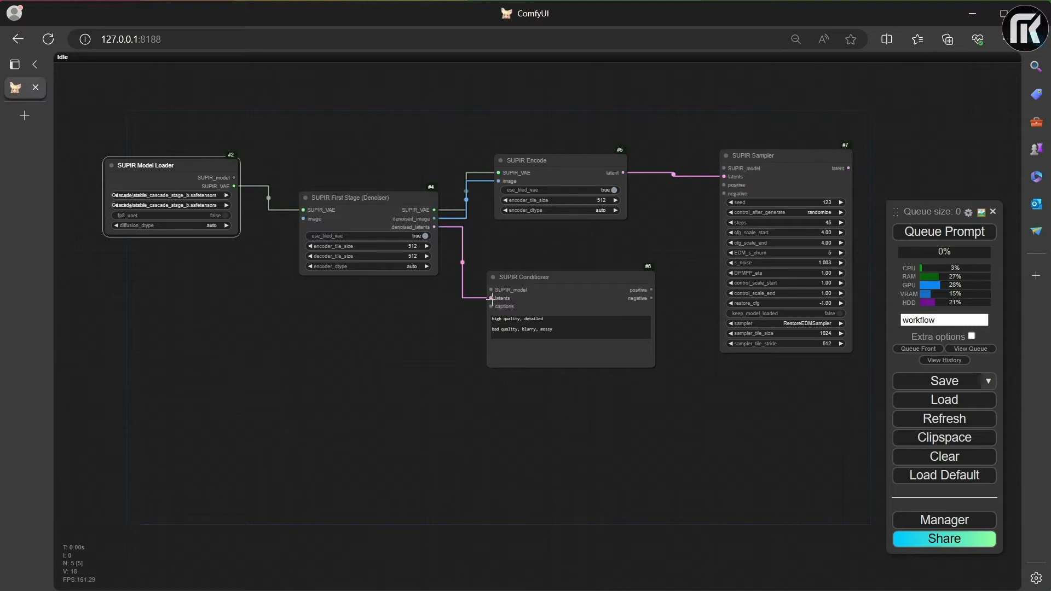
{"action": "mouse_move", "coordinate": [664, 302]}
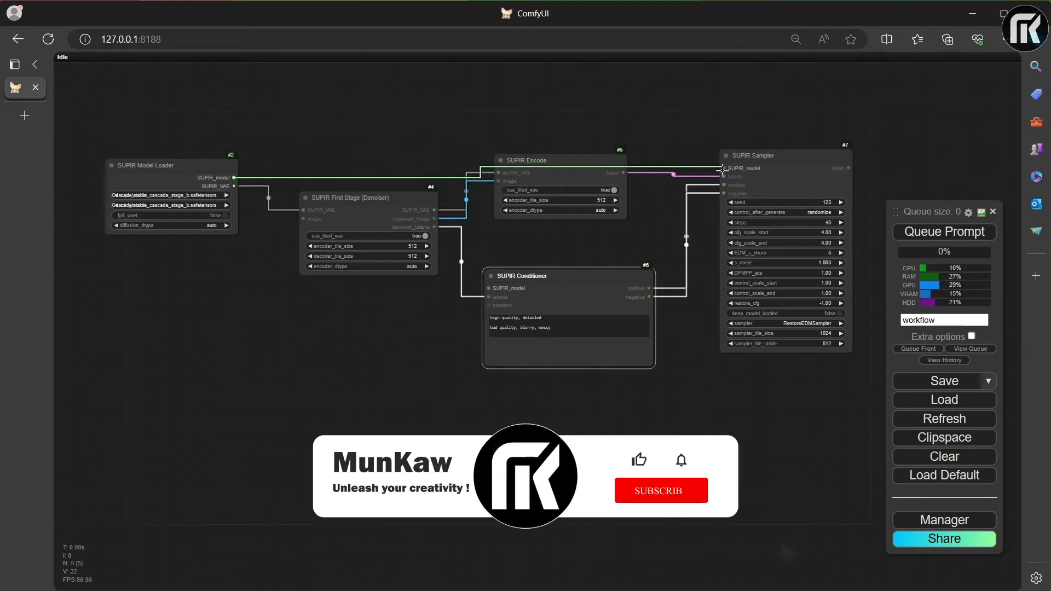
{"action": "left_click", "coordinate": [660, 490]}
{"action": "type", "text": "load "}
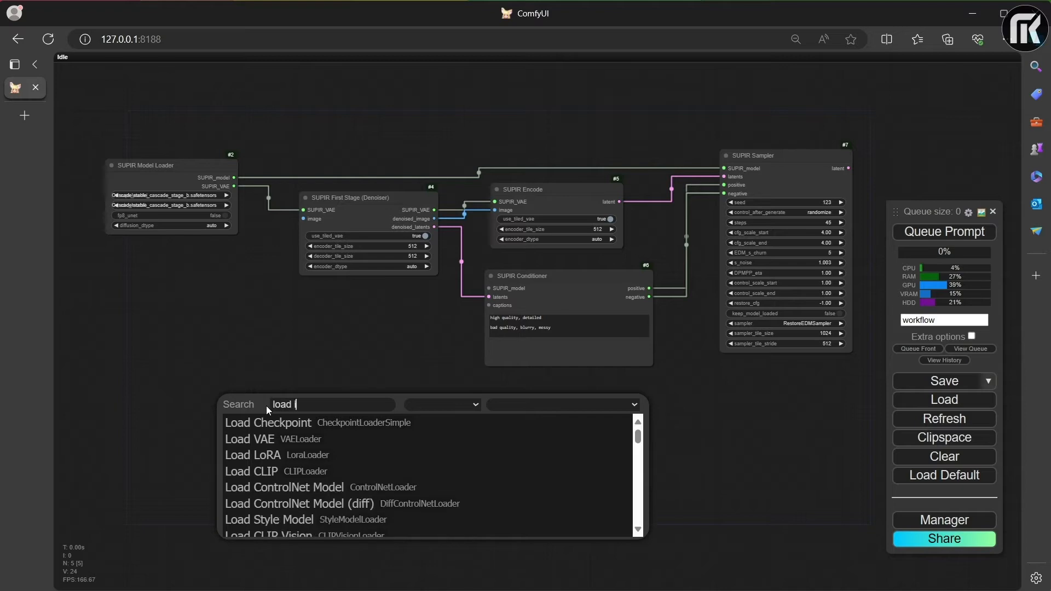
Step: Add Load Image and Image Resize nodes feeding the SUPIR First Stage image input
{"action": "type", "text": "imag"}
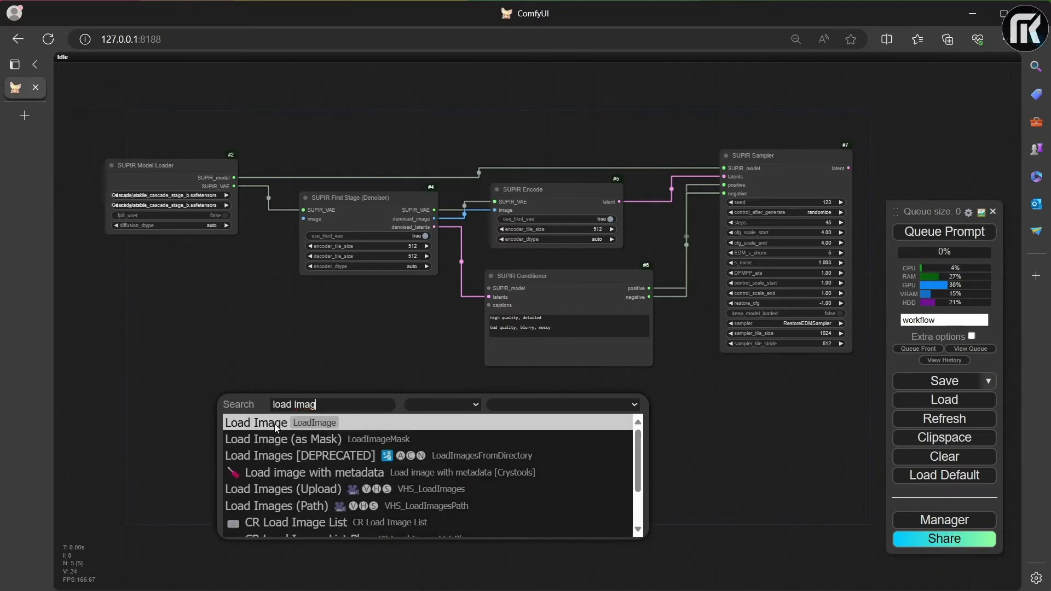
{"action": "left_click", "coordinate": [257, 422]}
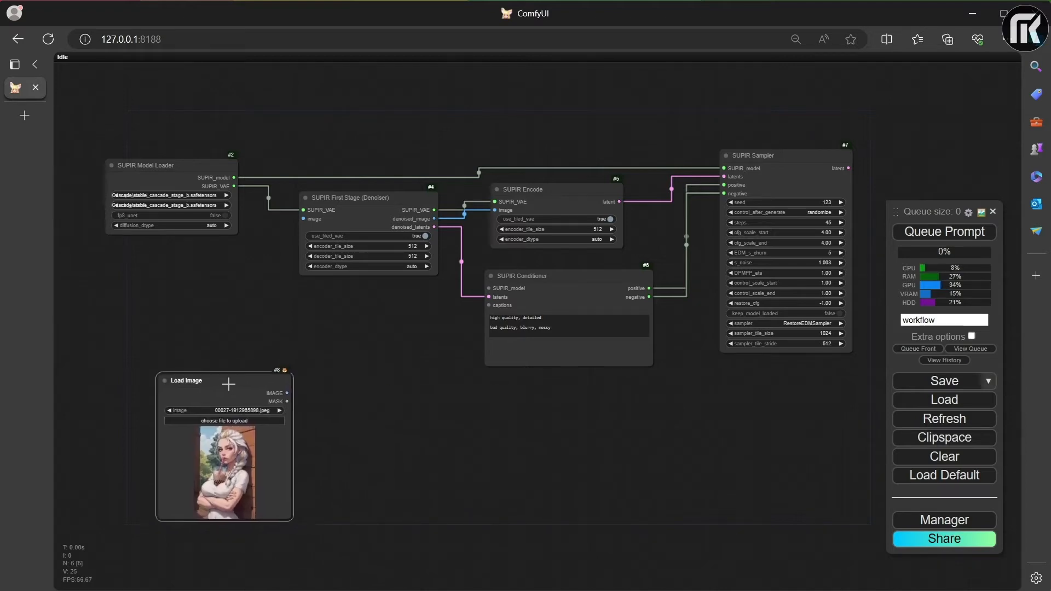
{"action": "double_click", "coordinate": [469, 402]}
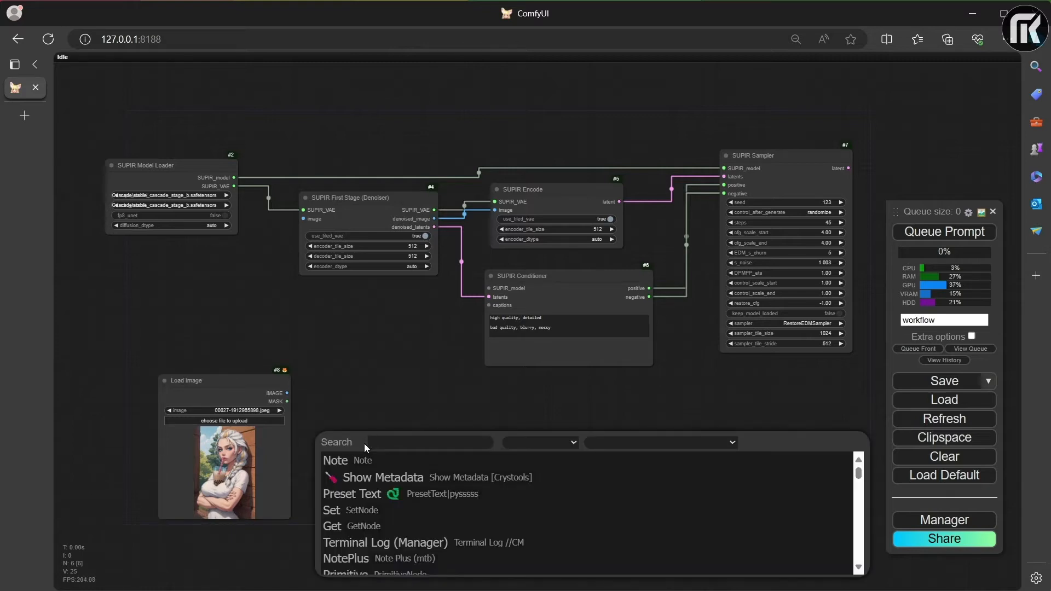
{"action": "type", "text": "image re"}
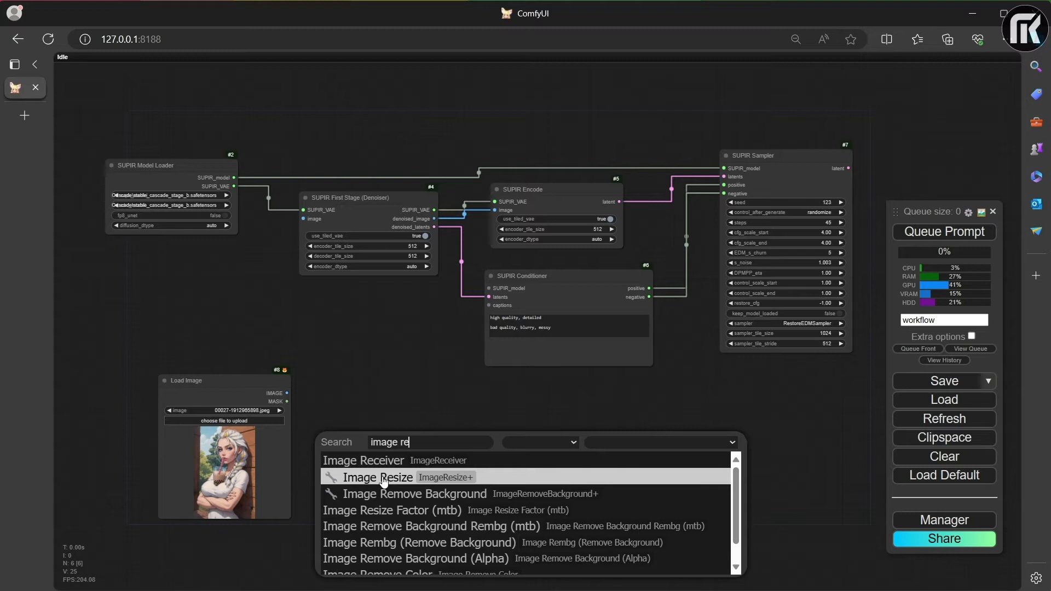
{"action": "left_click", "coordinate": [377, 476]}
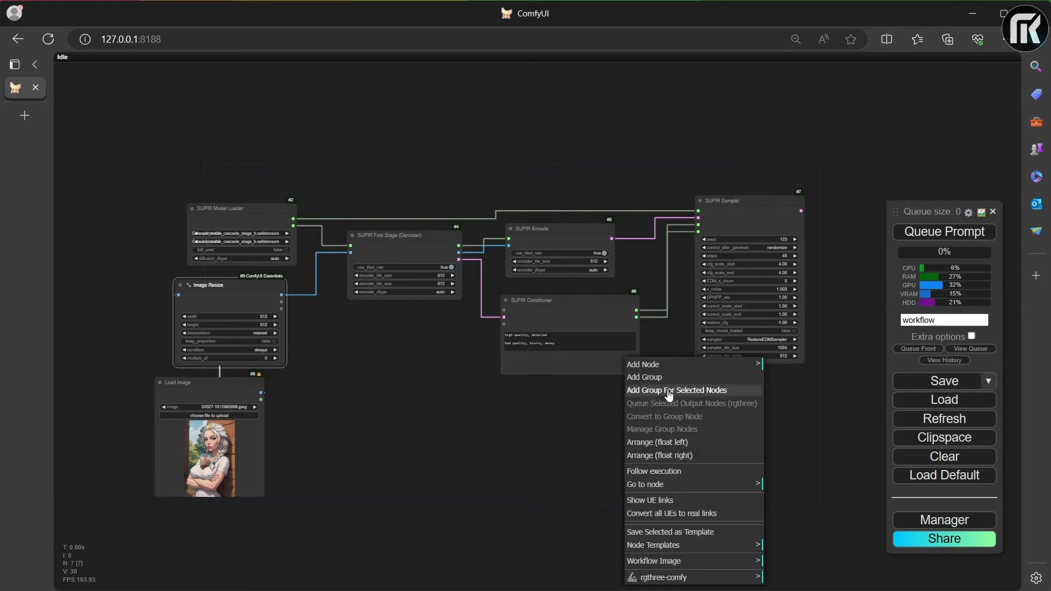
Step: Add SUPIR Decode and connect the sampler's latent output to its latents input
{"action": "left_click", "coordinate": [643, 364]}
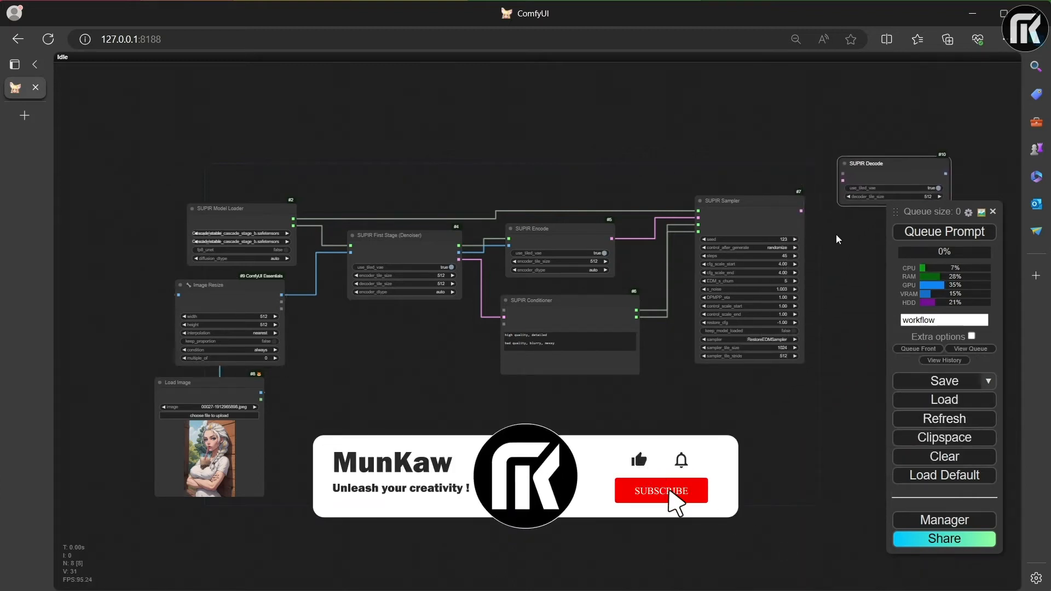
{"action": "left_click", "coordinate": [661, 490]}
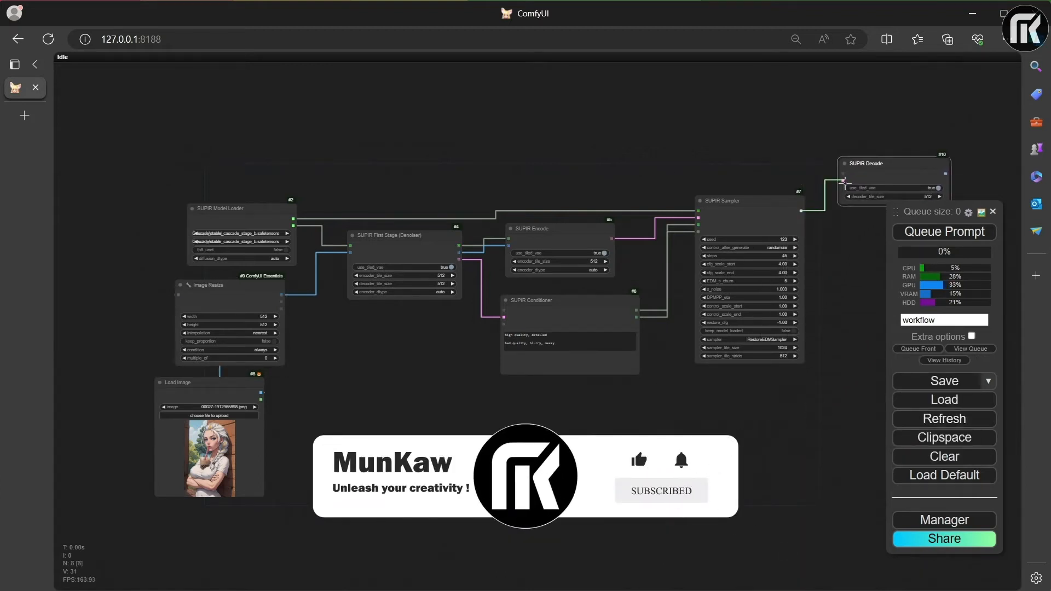
{"action": "scroll", "scroll_direction": "down", "scroll_amount": 3}
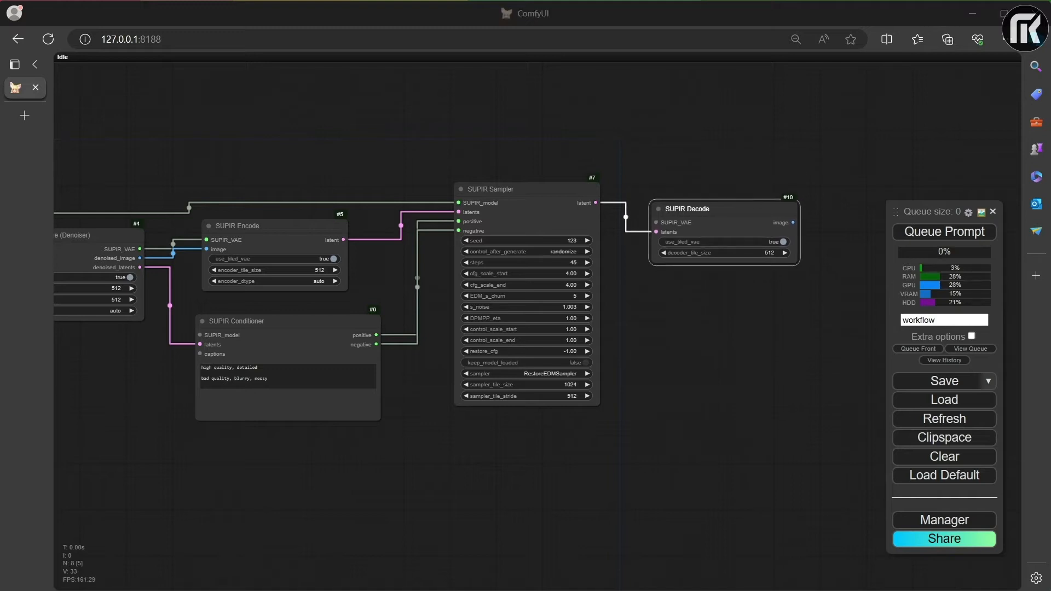
{"action": "mouse_move", "coordinate": [999, 322]}
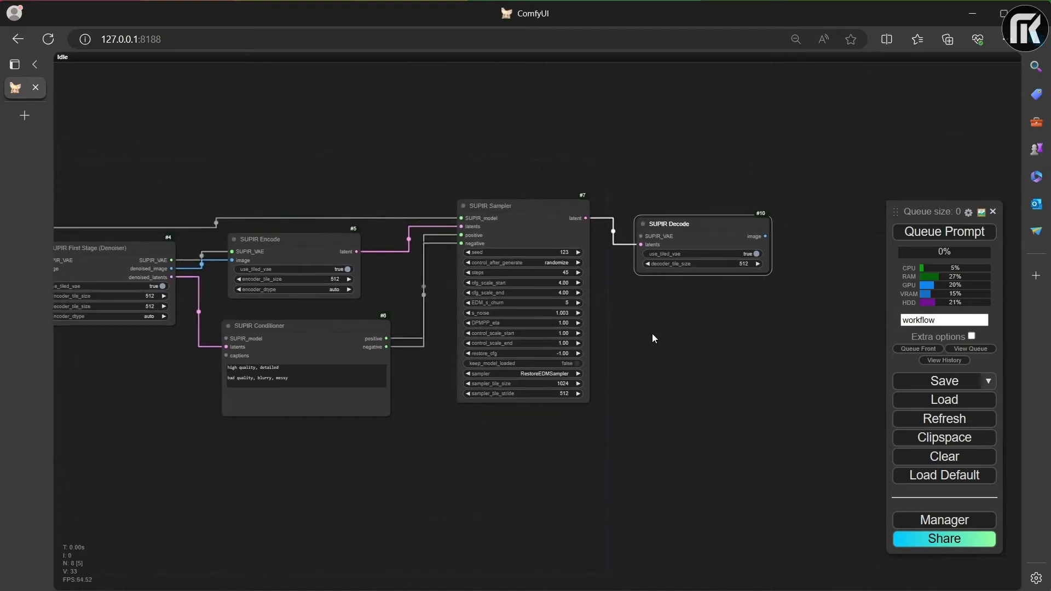
Step: Add ColorMatch with SUPIR Decode's image as image_target
{"action": "double_click", "coordinate": [654, 338]}
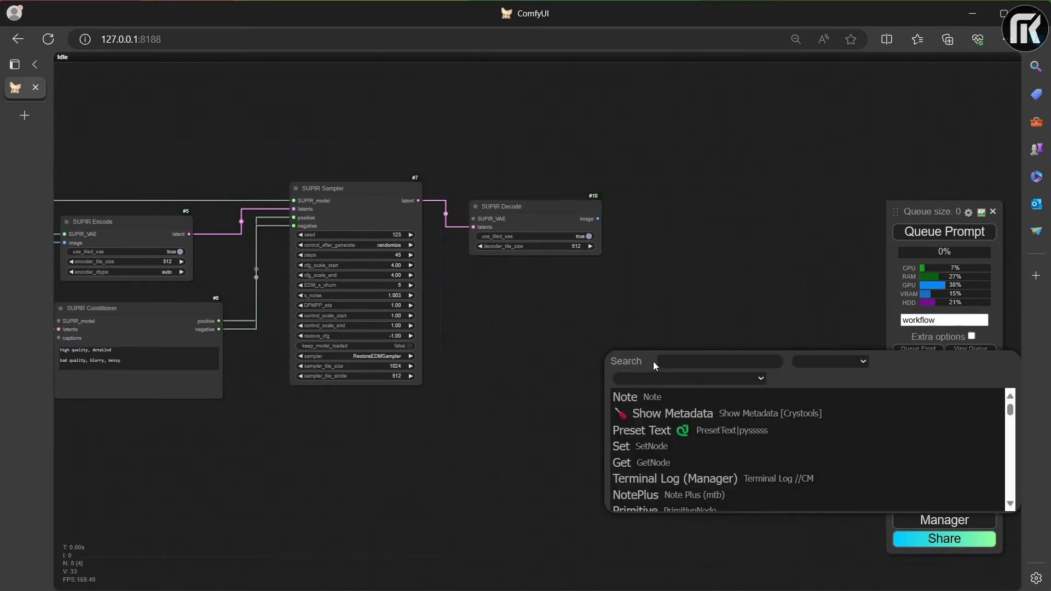
{"action": "type", "text": "color"}
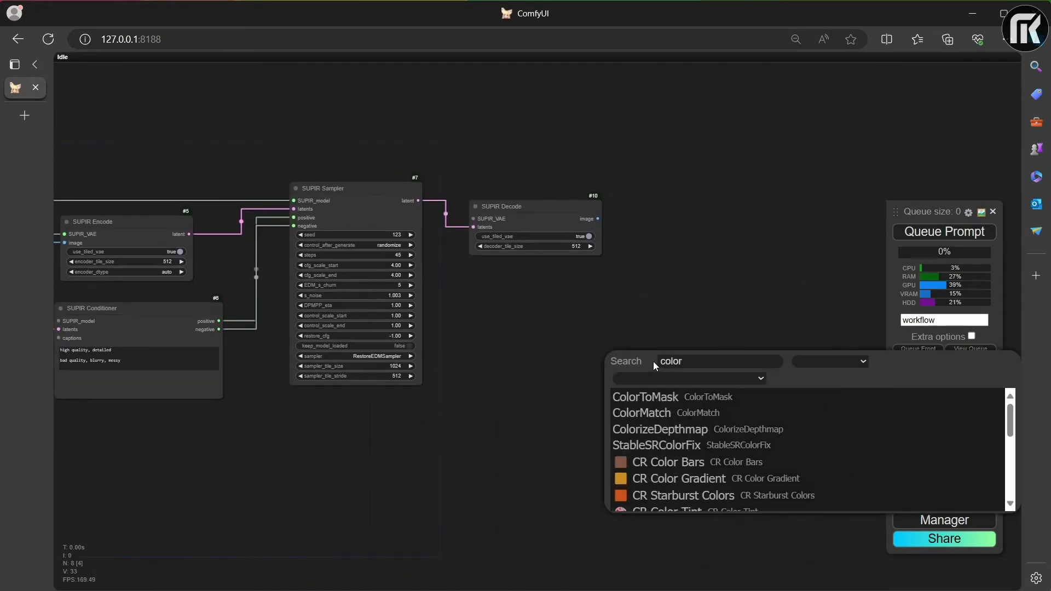
{"action": "mouse_move", "coordinate": [642, 412]}
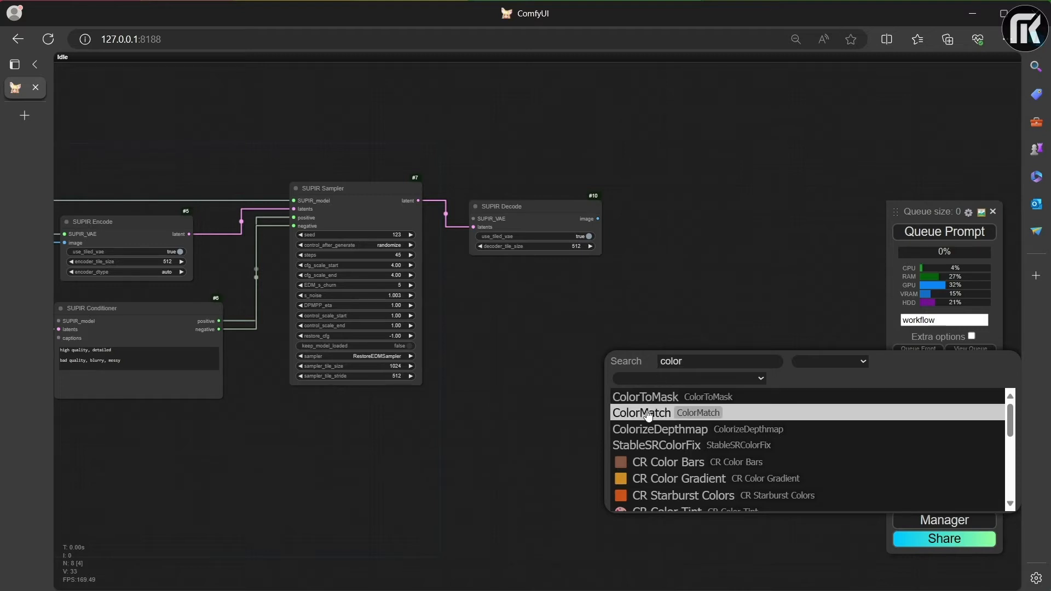
{"action": "left_click", "coordinate": [642, 413]}
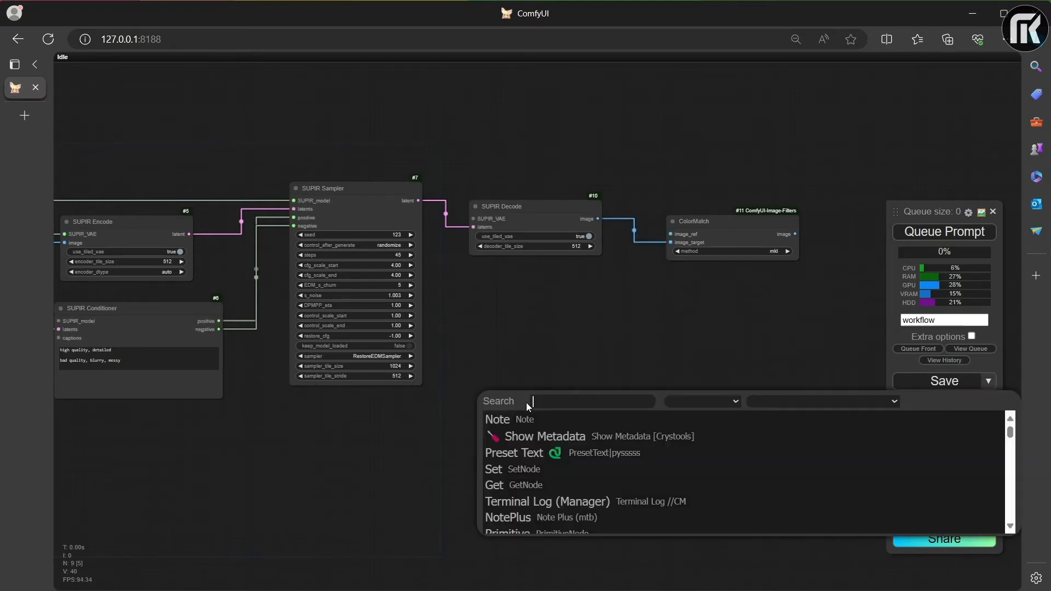
Step: Add a Save Image node fed by the ColorMatch image output
{"action": "type", "text": "save im"}
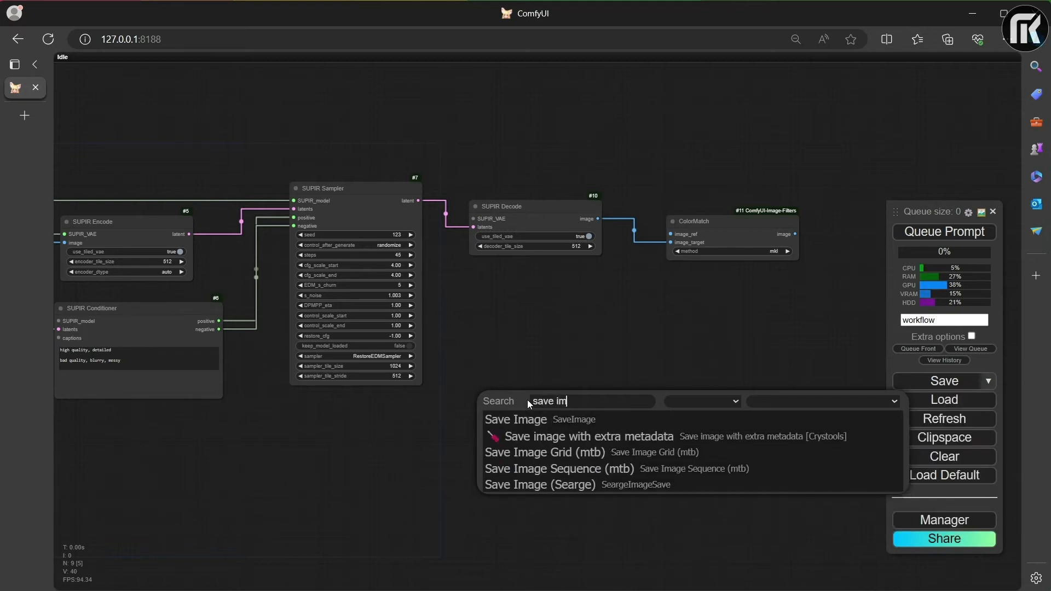
{"action": "left_click", "coordinate": [516, 419]}
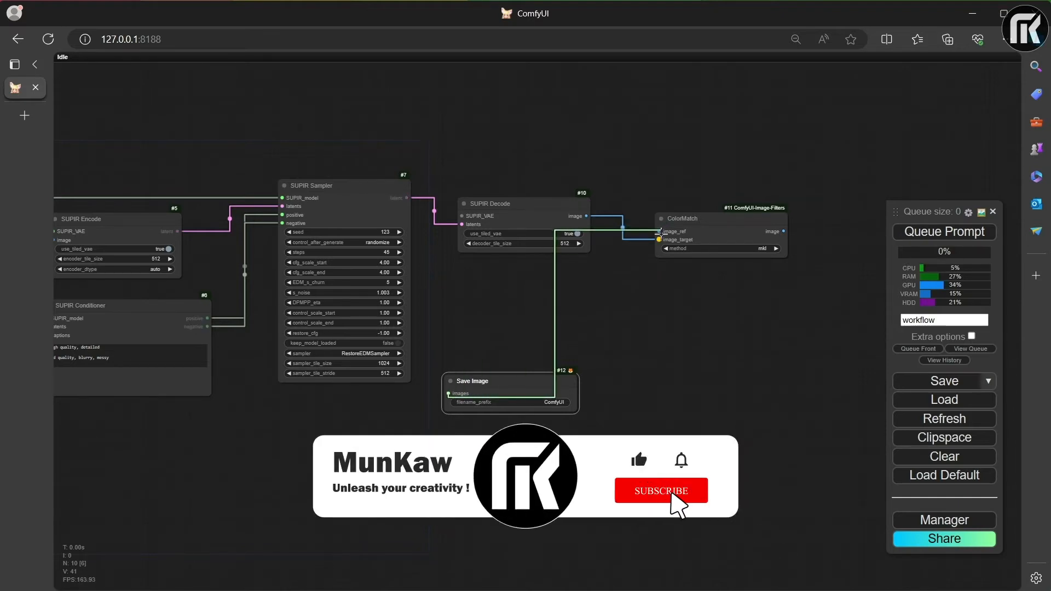
{"action": "left_click", "coordinate": [660, 490]}
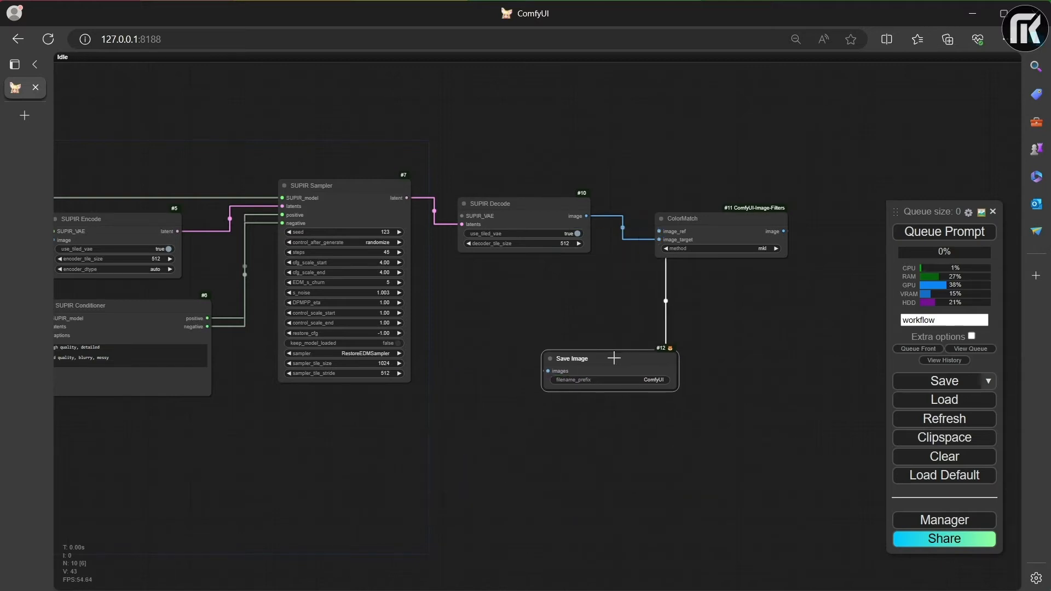
{"action": "mouse_move", "coordinate": [675, 394]}
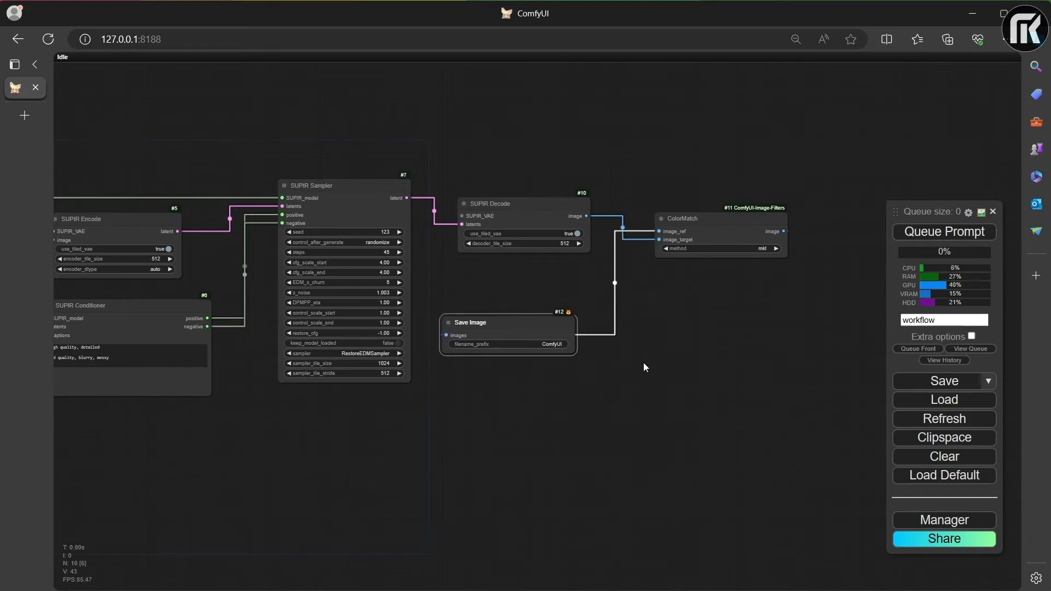
Step: Add Image Comparer (rgthree) with Load Image as image_a and ColorMatch as image_b
{"action": "double_click", "coordinate": [644, 368]}
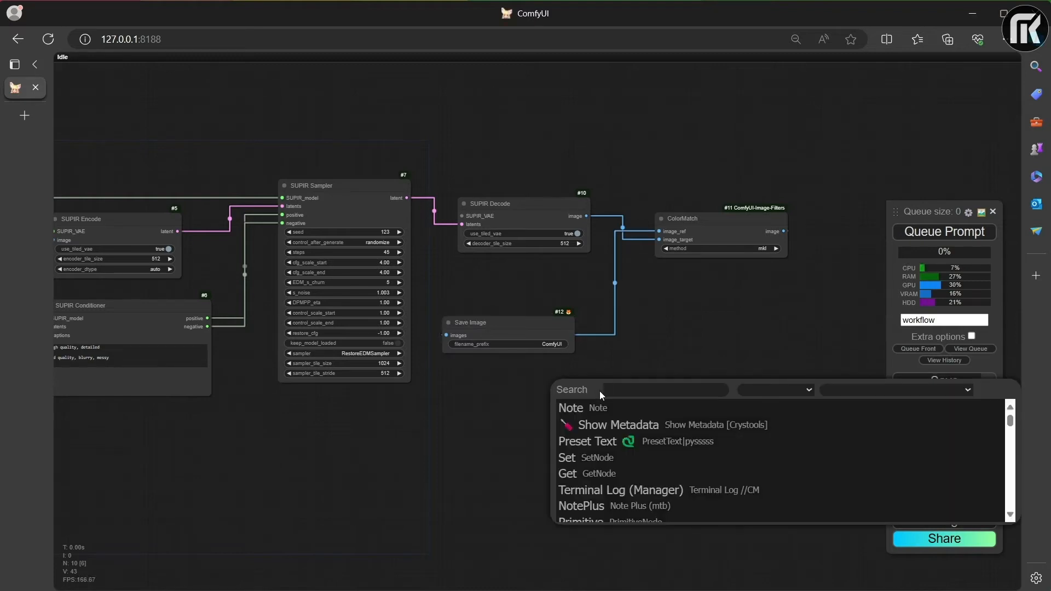
{"action": "type", "text": "compare"}
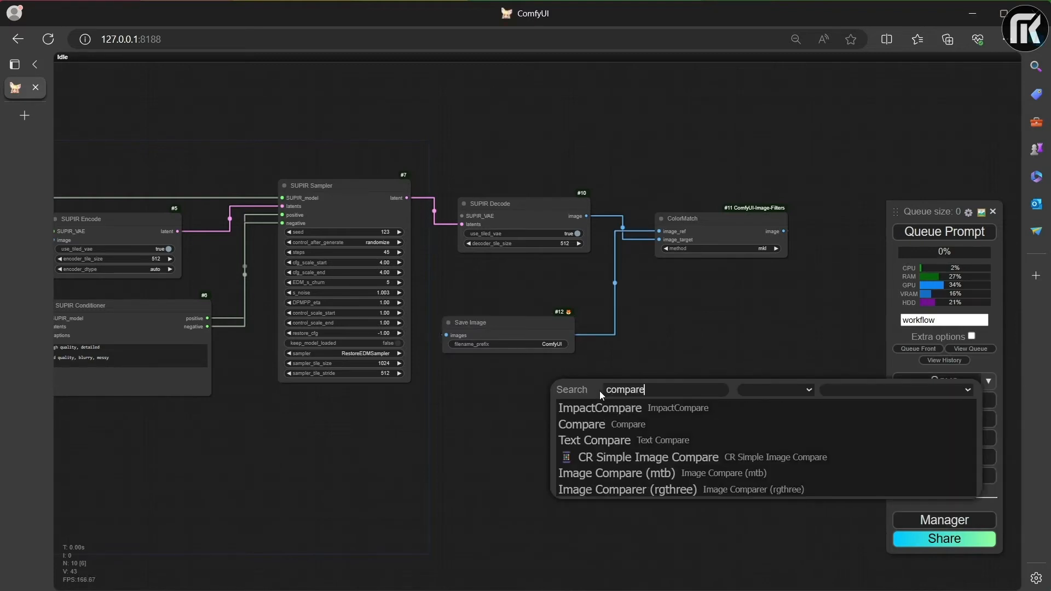
{"action": "left_click", "coordinate": [627, 490]}
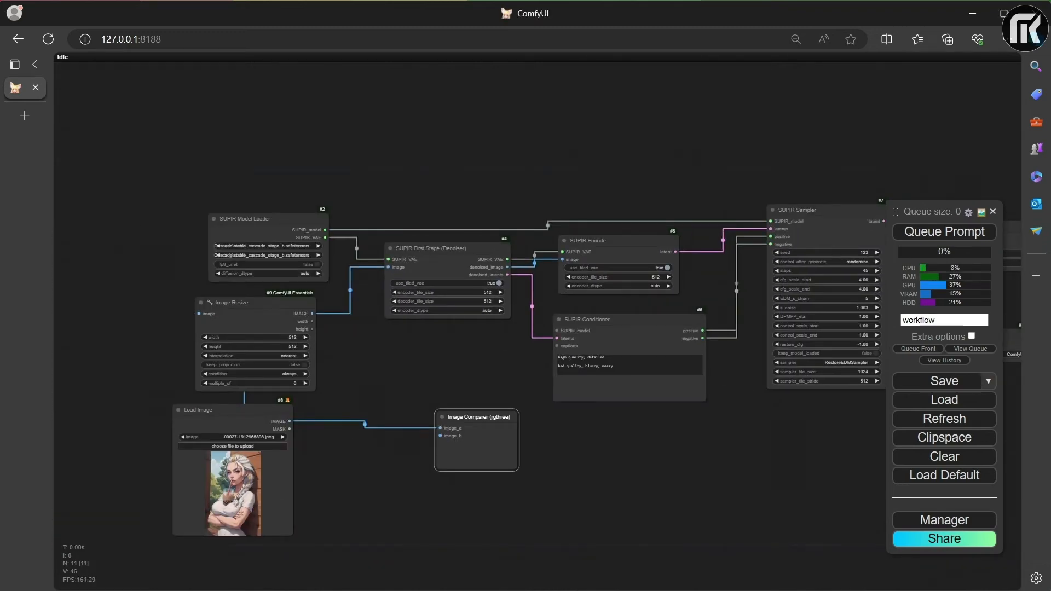
{"action": "scroll", "scroll_direction": "down", "scroll_amount": 3}
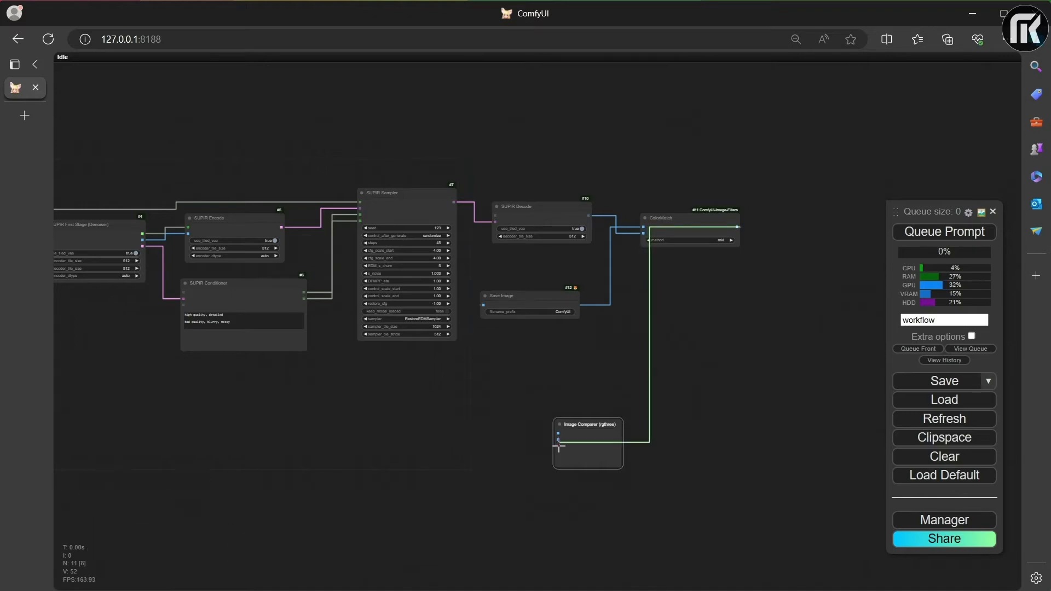
{"action": "scroll", "scroll_direction": "up", "scroll_amount": 3}
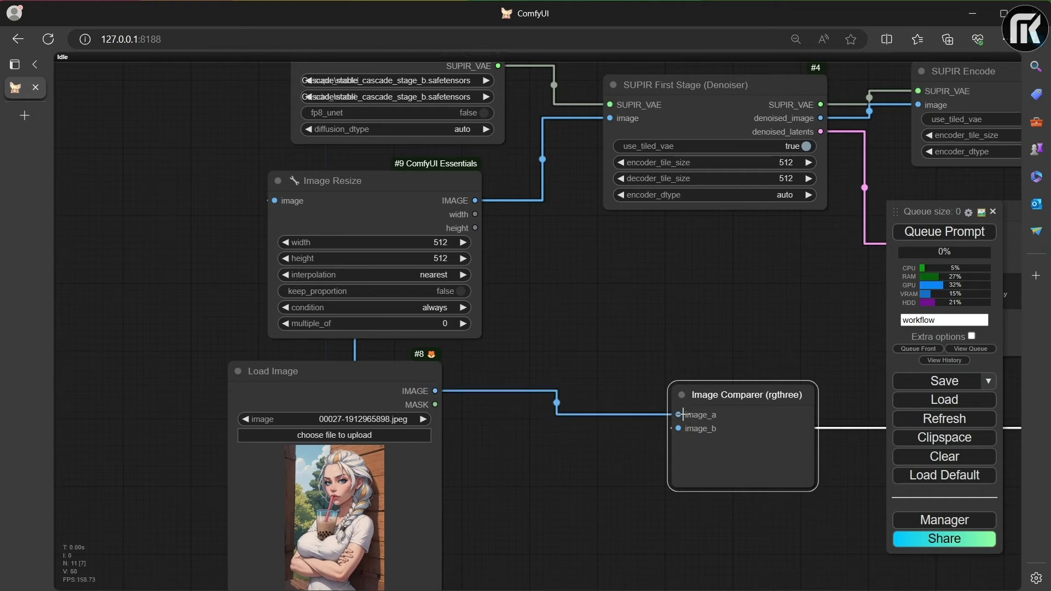
{"action": "scroll", "scroll_direction": "down", "scroll_amount": 3}
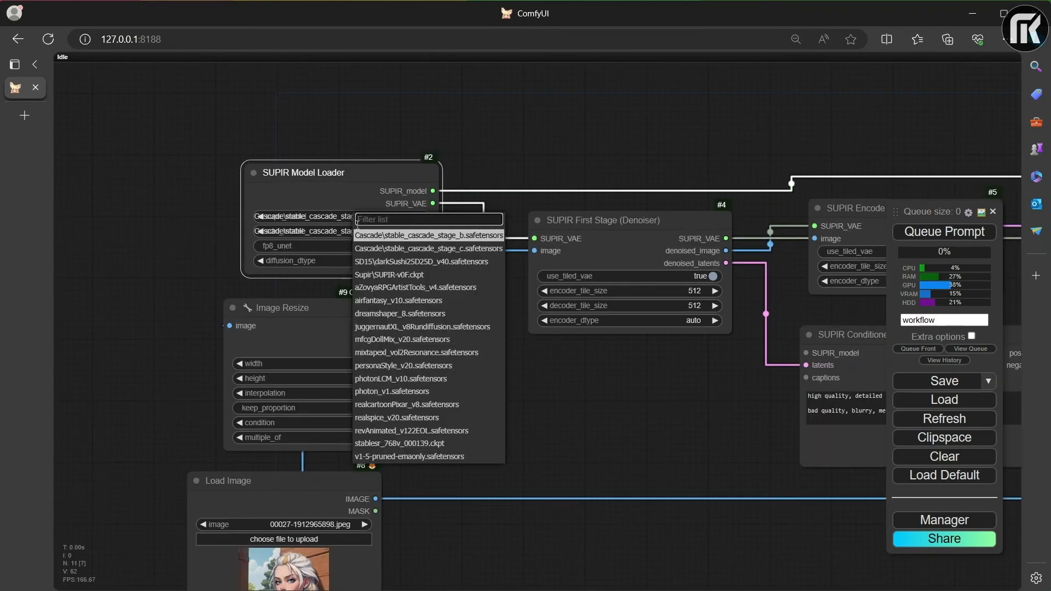
Step: Select SUPIR-v0F.ckpt and juggernautXL_v8Rundiffusion, and set Image Resize to 1024×1024
{"action": "left_click", "coordinate": [388, 274]}
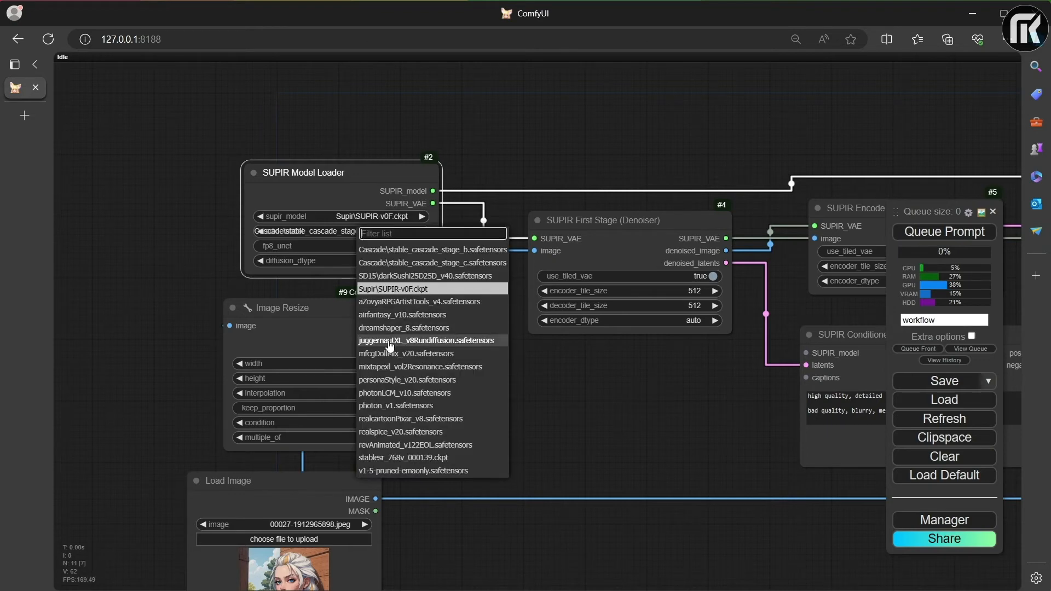
{"action": "left_click", "coordinate": [427, 341]}
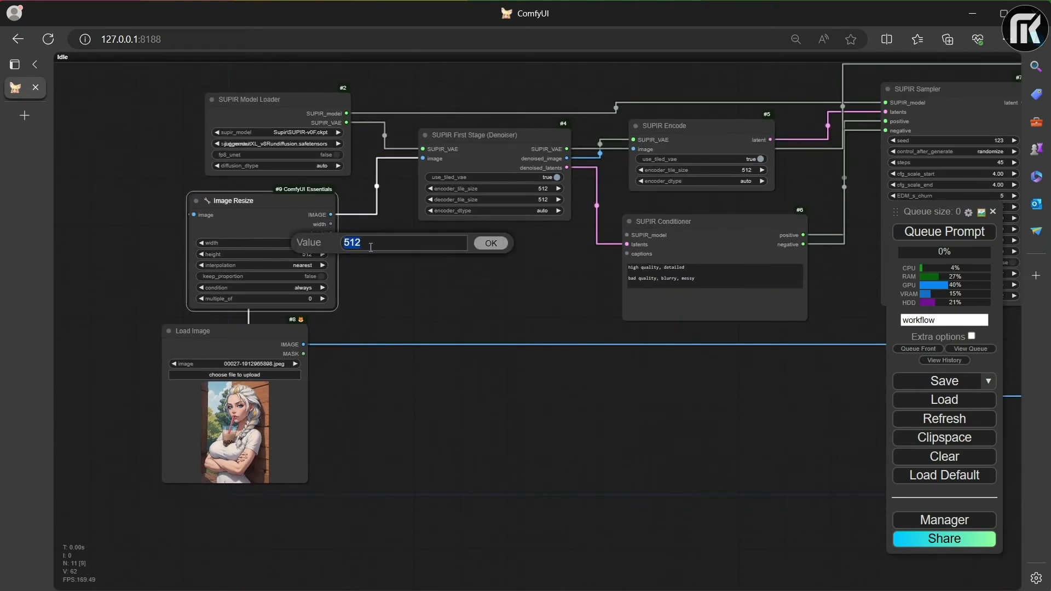
{"action": "type", "text": "1024"}
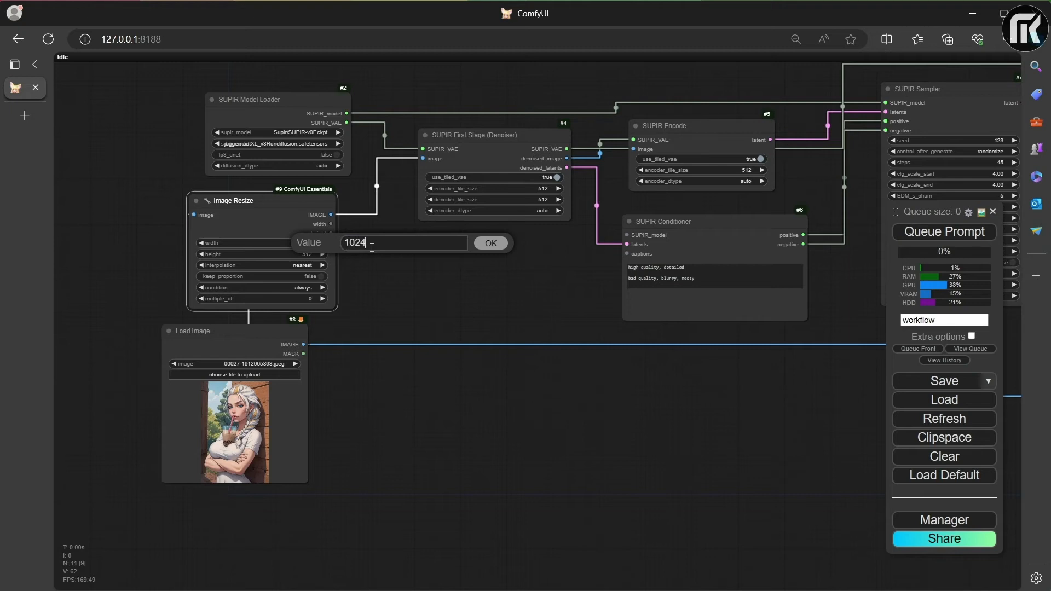
{"action": "left_click", "coordinate": [491, 243]}
{"action": "type", "text": "1024"}
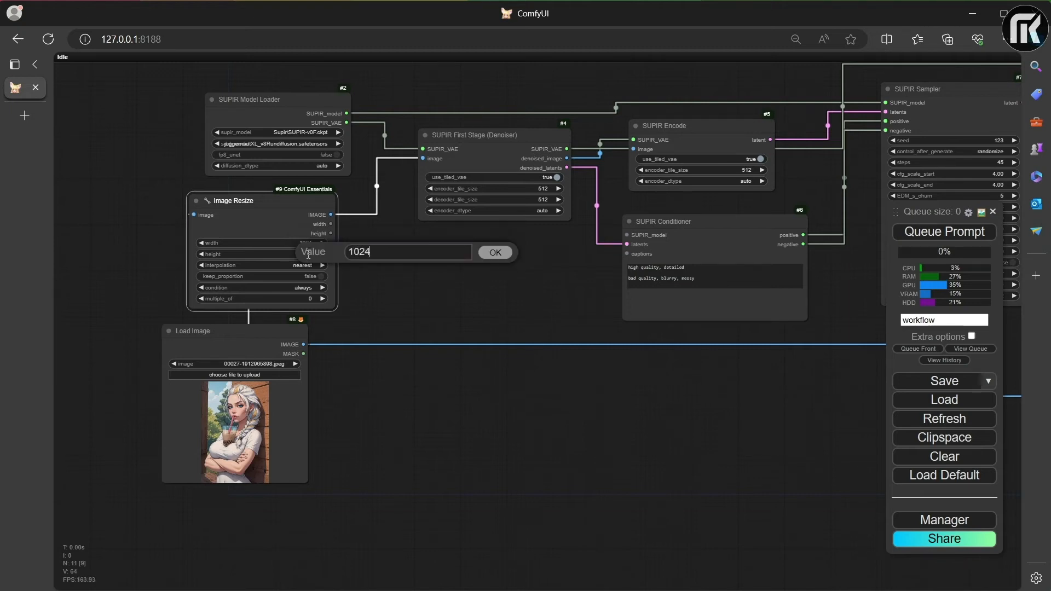
{"action": "left_click", "coordinate": [495, 252]}
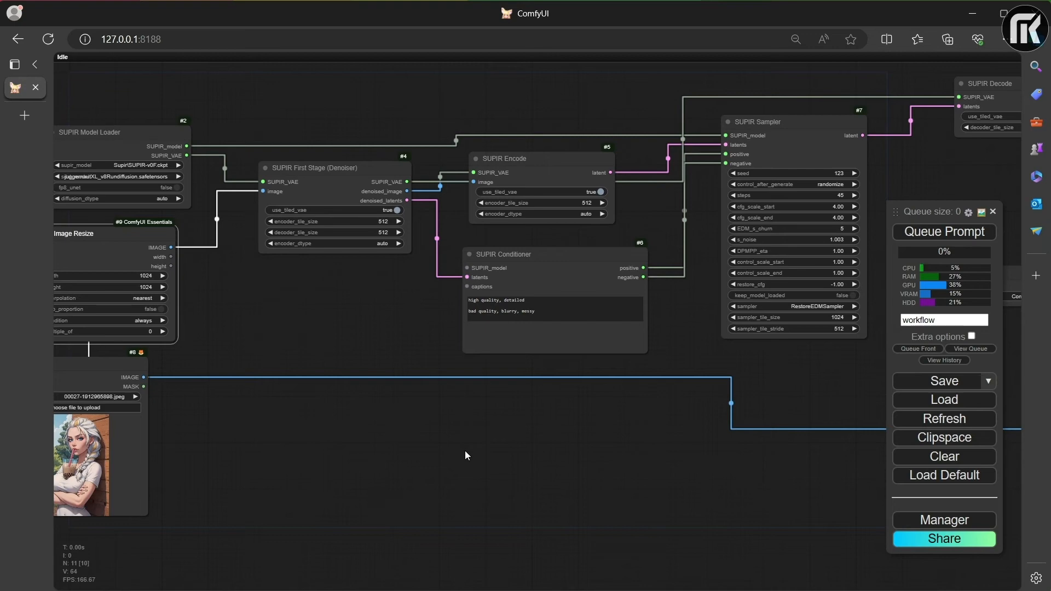
{"action": "scroll", "scroll_direction": "down", "scroll_amount": 3}
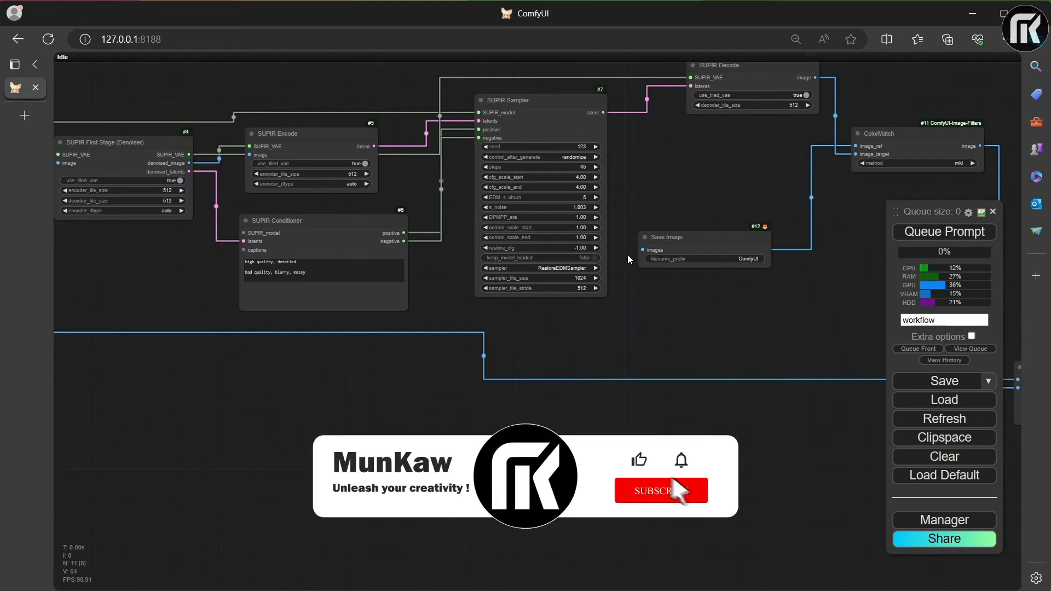
{"action": "left_click", "coordinate": [660, 490]}
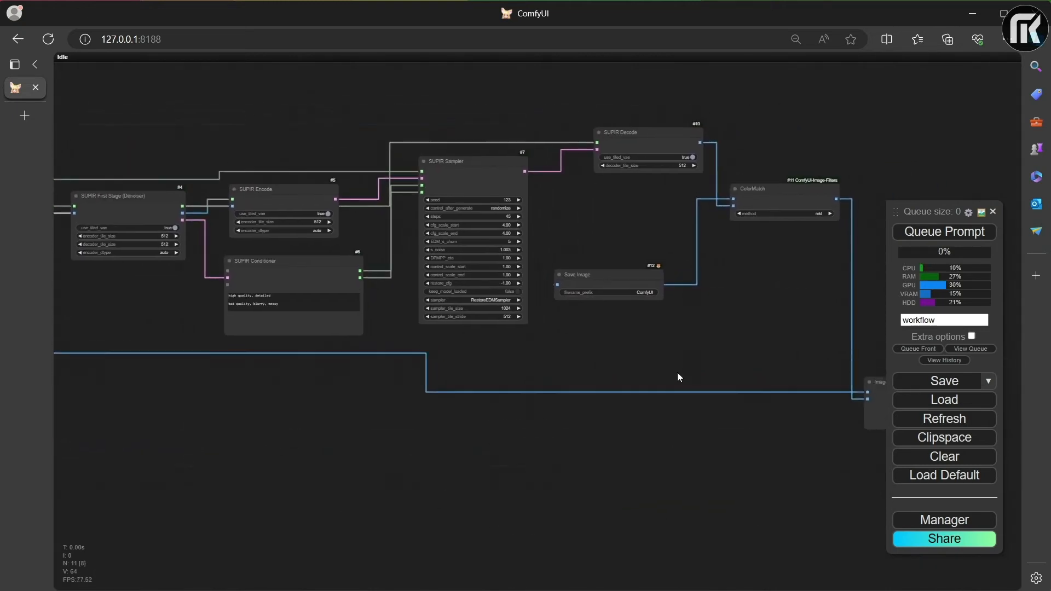
{"action": "scroll", "scroll_direction": "down", "scroll_amount": 3}
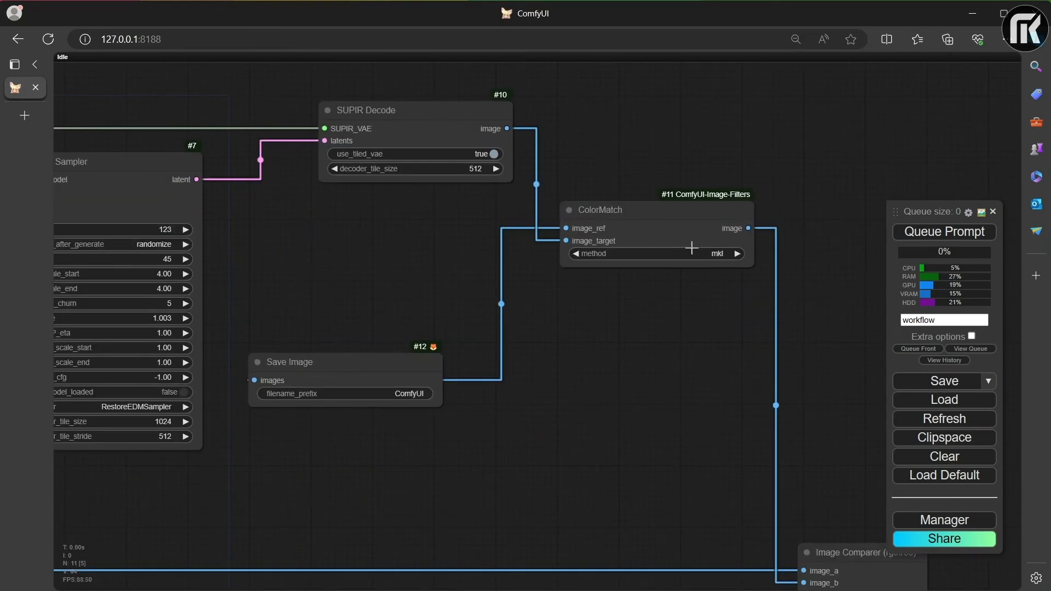
Step: Configure SUPIR Sampler: cfg start/end 1.5, restore_cfg 5, RestoreDPMPP2MSampler, 50 steps
{"action": "left_click", "coordinate": [734, 254]}
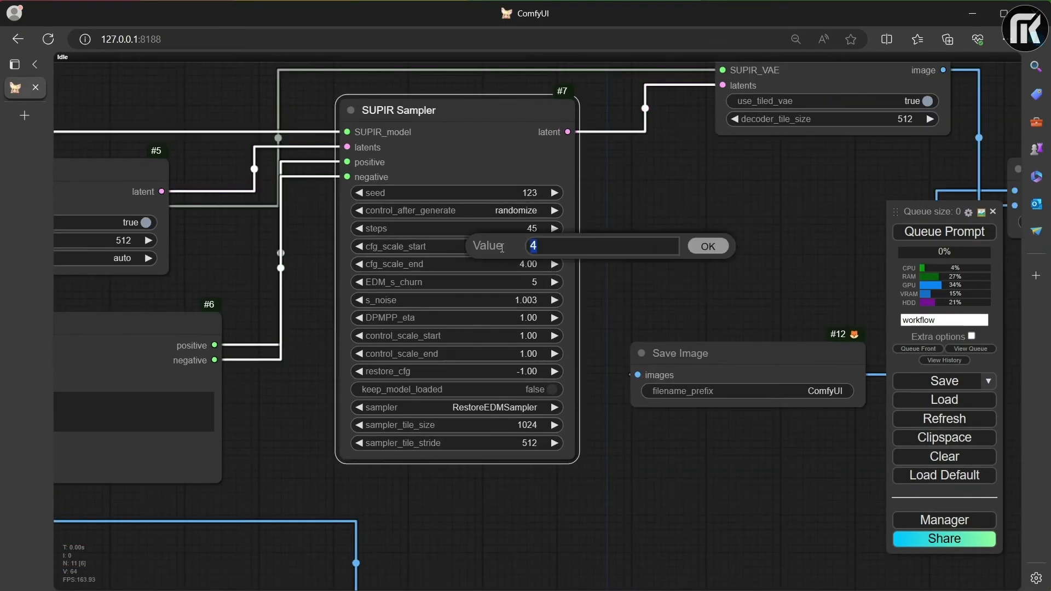
{"action": "type", "text": "1.50"}
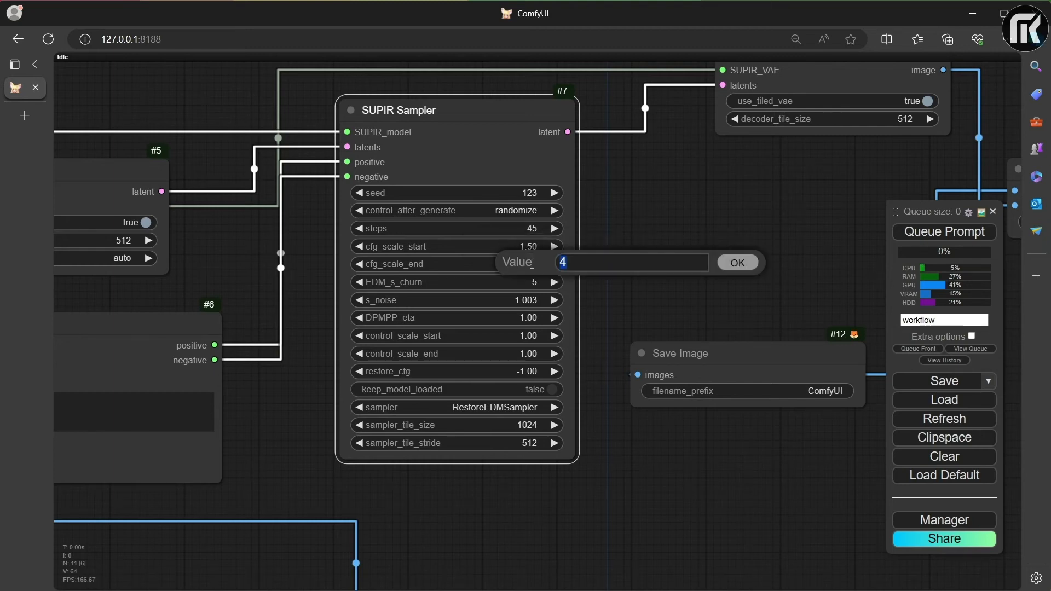
{"action": "left_click", "coordinate": [736, 263]}
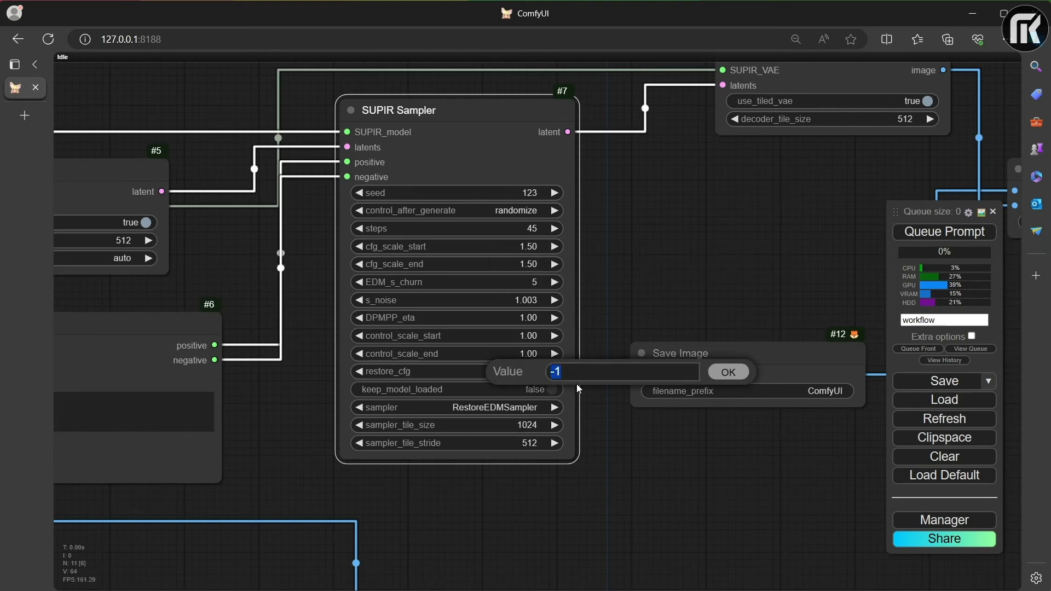
{"action": "left_click", "coordinate": [728, 372]}
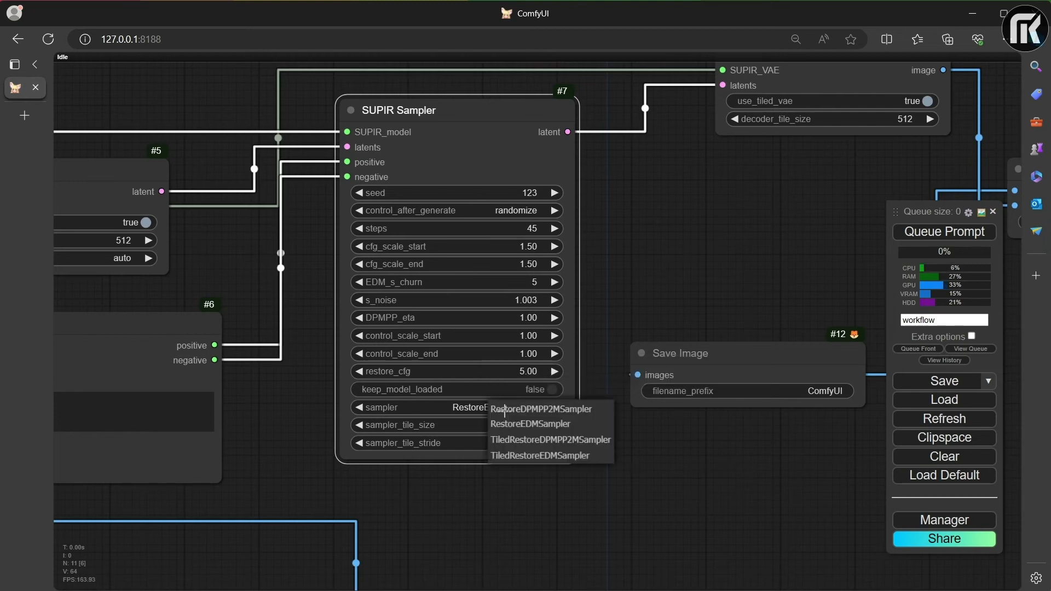
{"action": "mouse_move", "coordinate": [541, 408]}
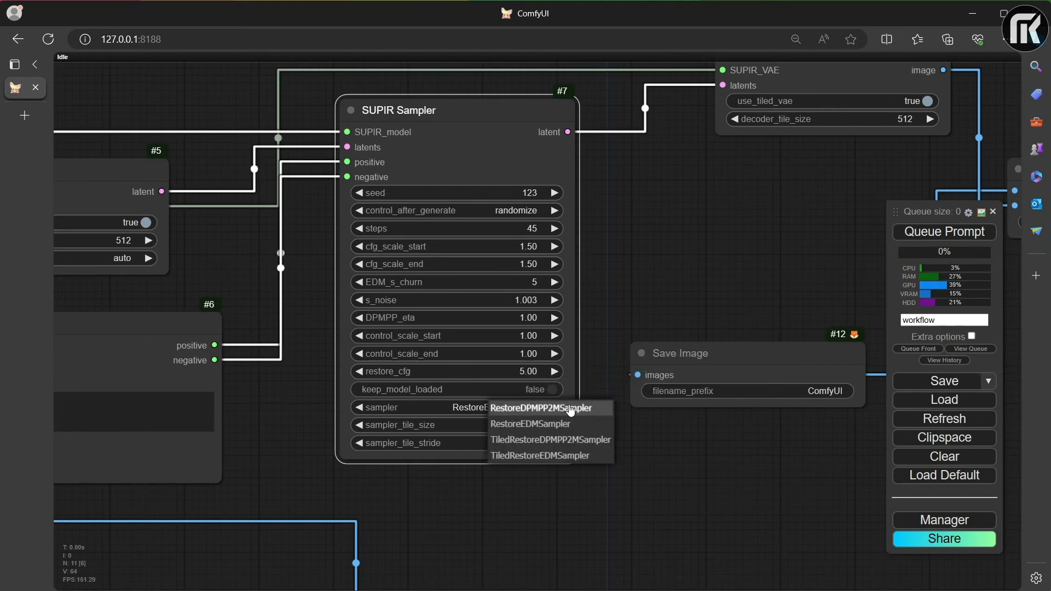
{"action": "left_click", "coordinate": [542, 407]}
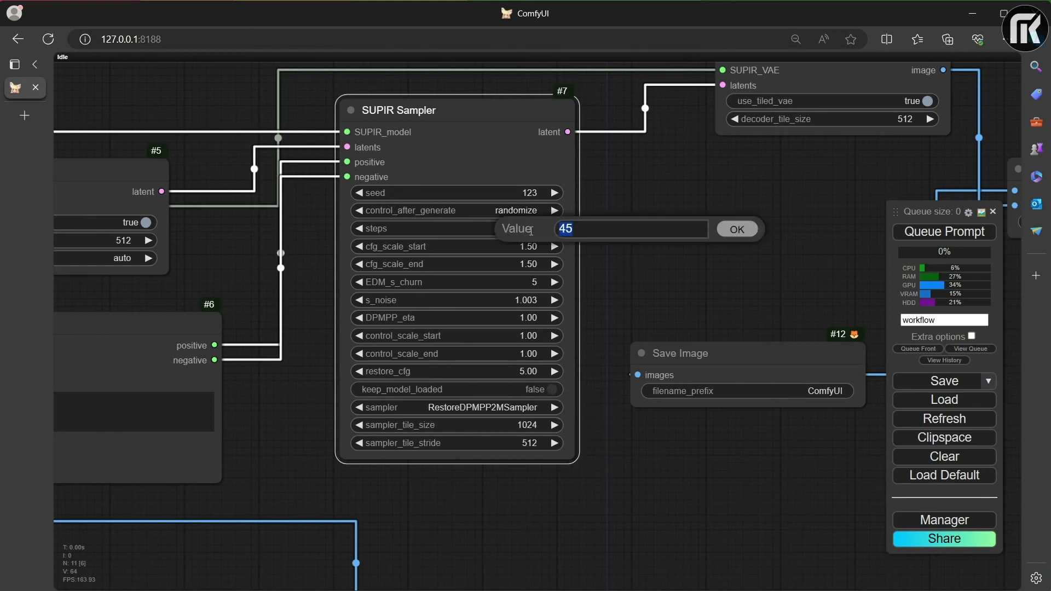
{"action": "left_click", "coordinate": [735, 229]}
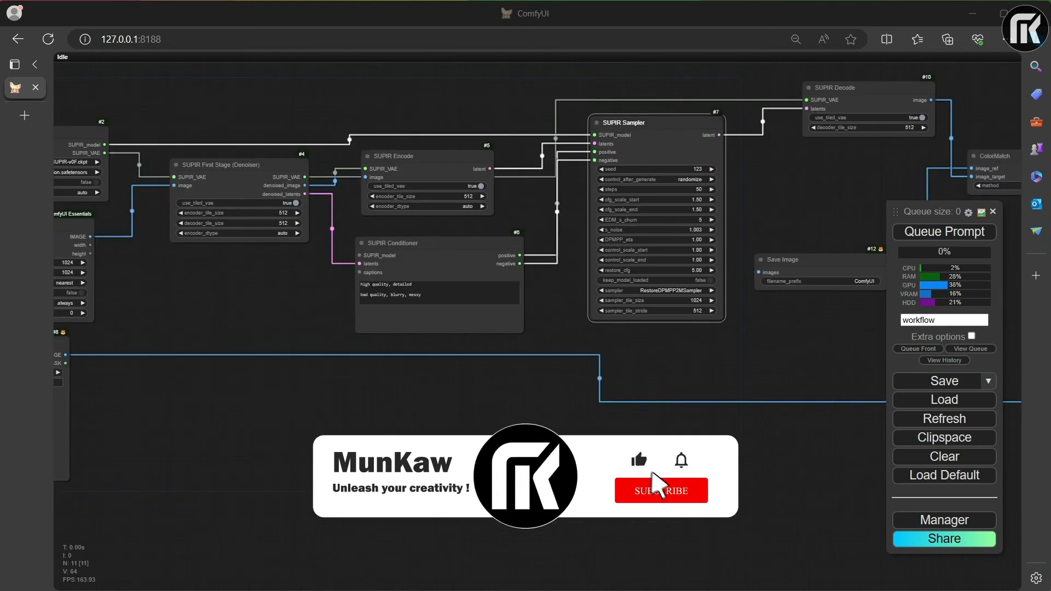
Step: Append 'photograph of female' to the SUPIR Conditioner positive prompt
{"action": "left_click", "coordinate": [661, 490]}
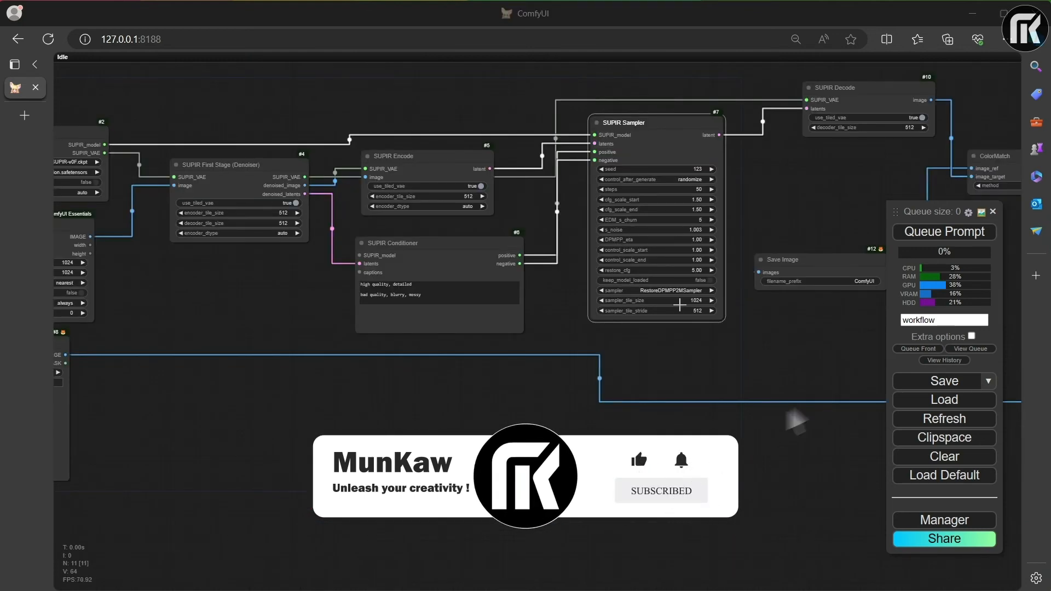
{"action": "left_click", "coordinate": [436, 286]}
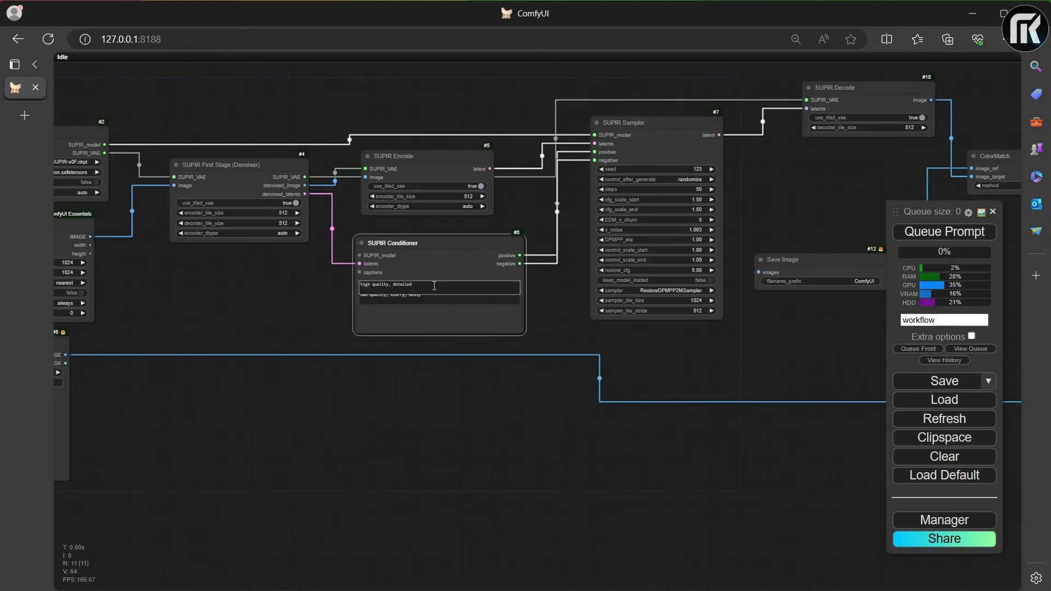
{"action": "type", "text": "photograph of female"}
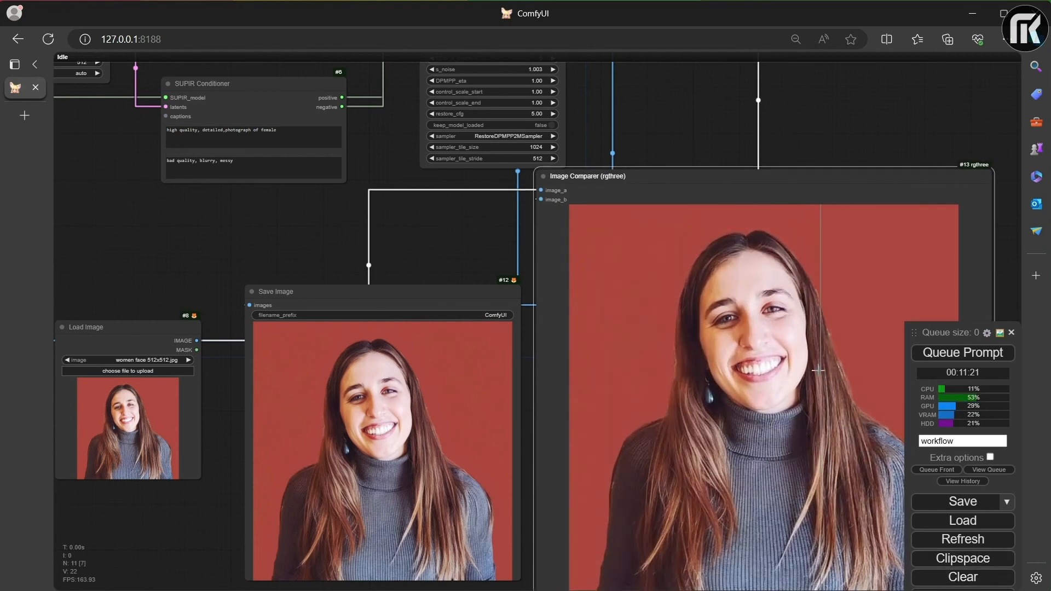
{"action": "mouse_move", "coordinate": [754, 368]}
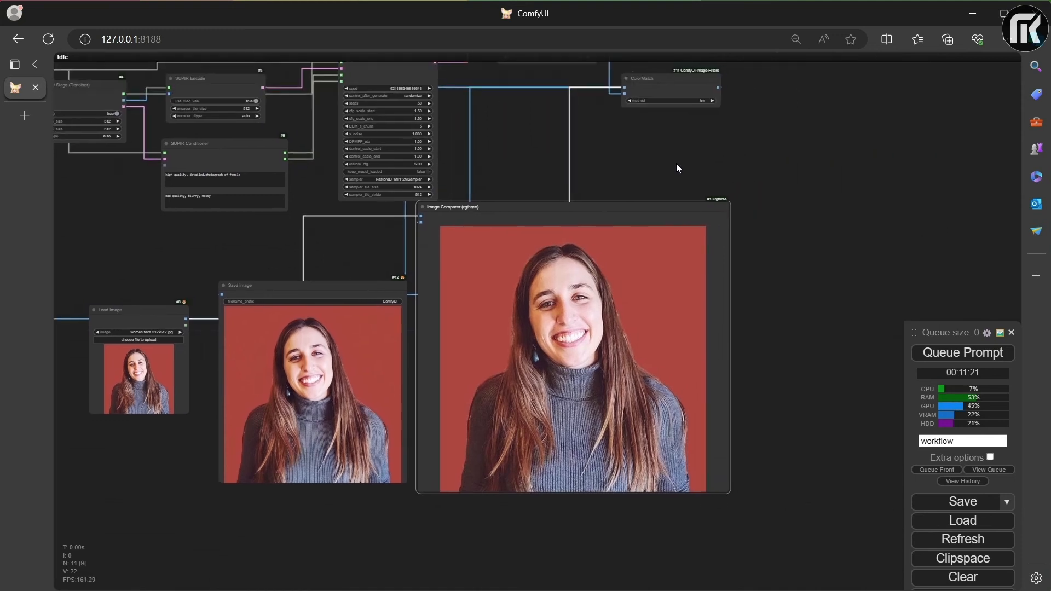
Step: Scroll the canvas to view the upscaled portrait in Save Image and Image Comparer
{"action": "scroll", "scroll_direction": "down", "scroll_amount": 3}
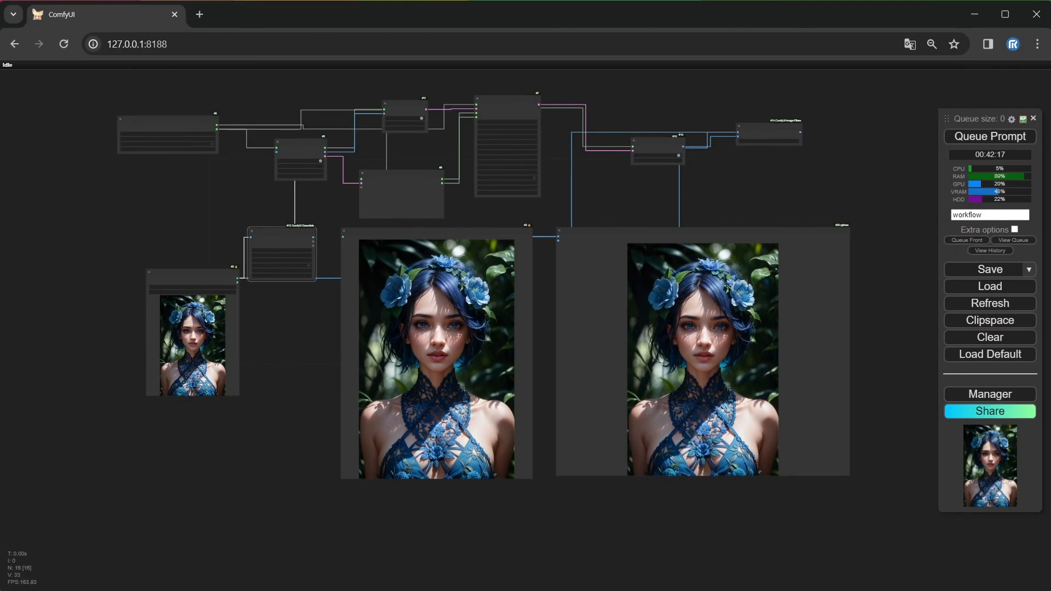
Step: Zoom into the Image Comparer to inspect the blue-haired portrait's face before and after
{"action": "left_click", "coordinate": [989, 411]}
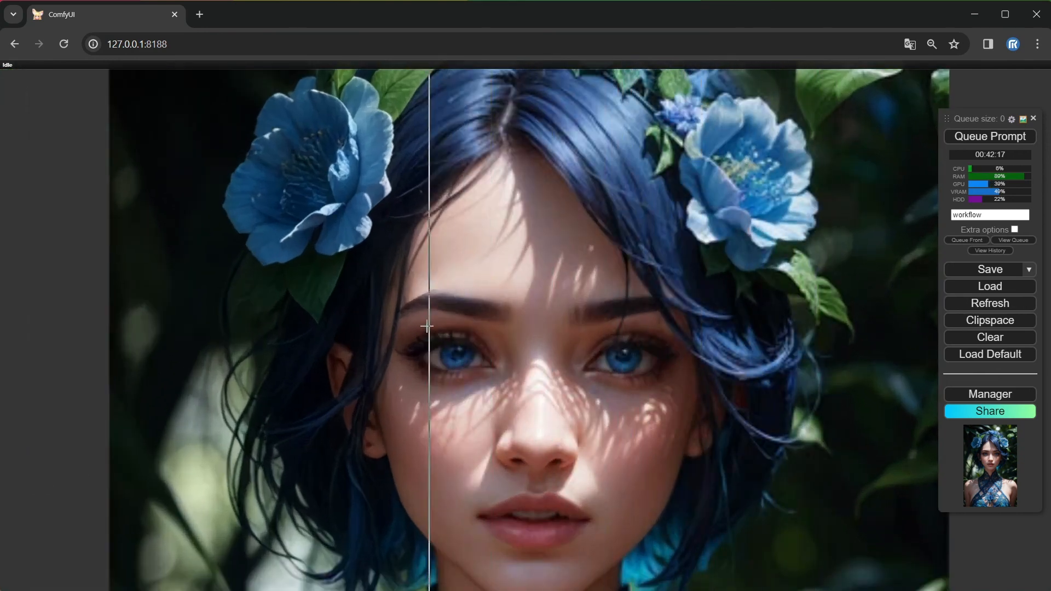
{"action": "scroll", "scroll_direction": "up", "scroll_amount": 3}
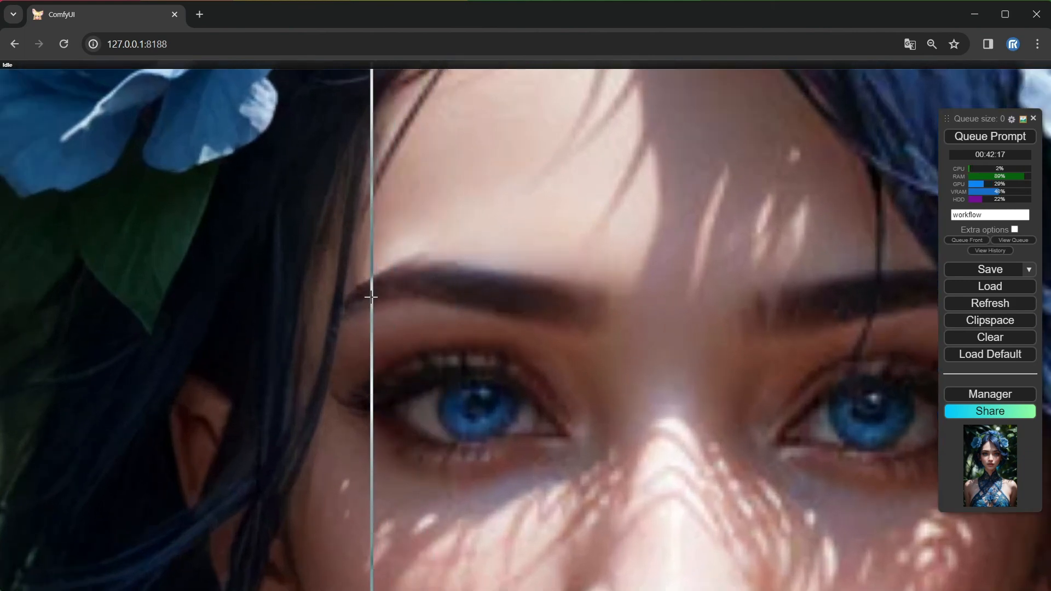